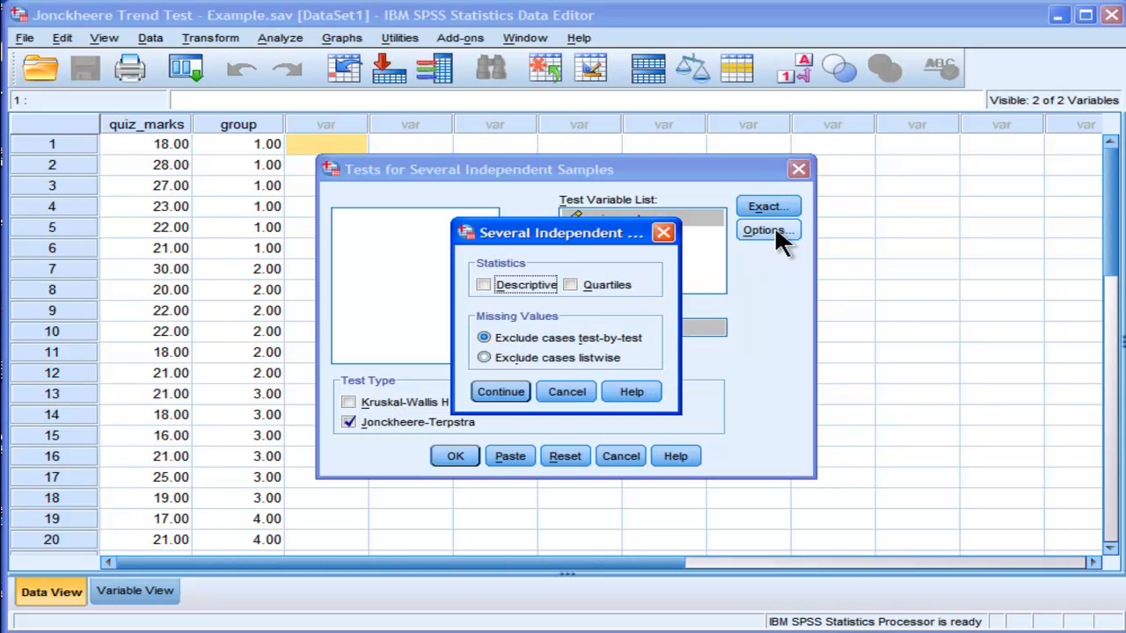
mouse_move(686, 251)
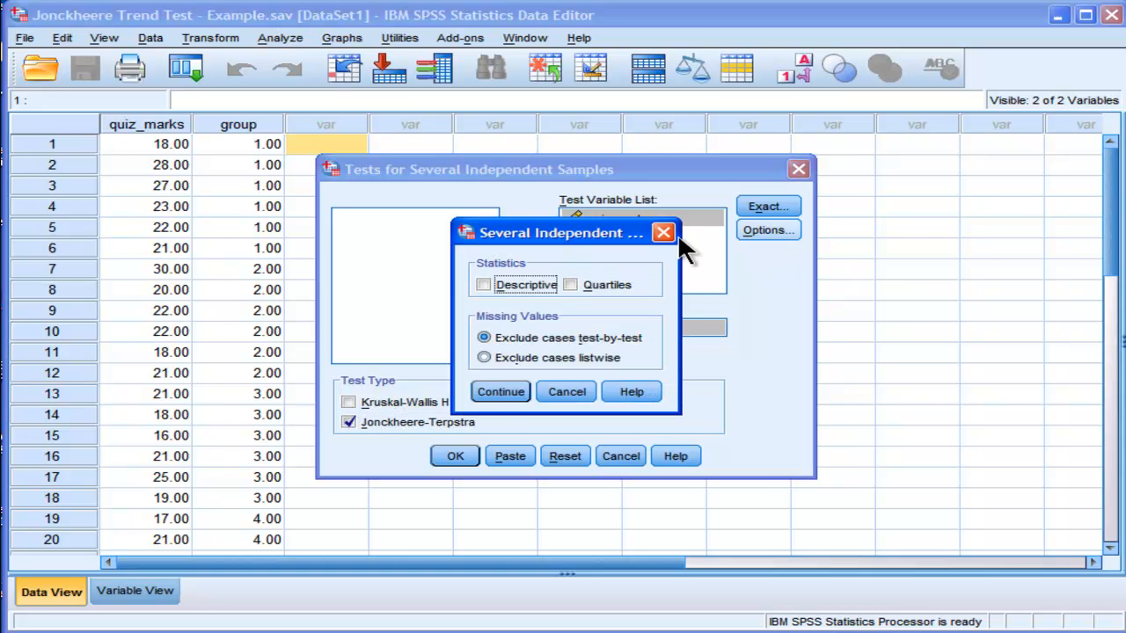
Close the Options sub-dialog, leaving the extra statistics at their defaults.
click(500, 392)
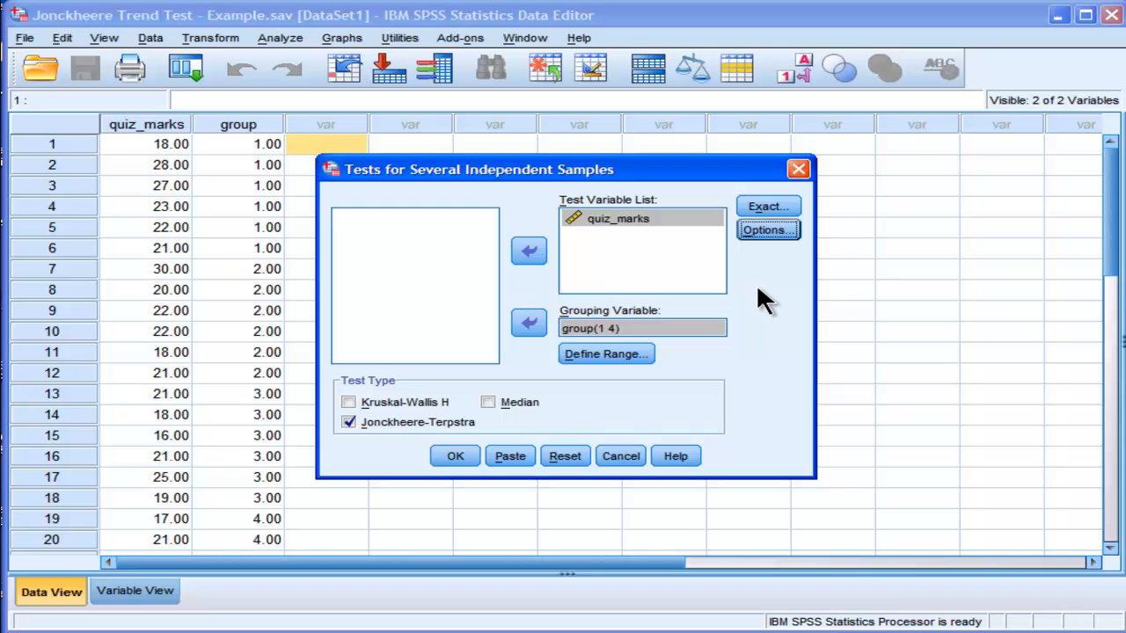
mouse_move(761, 315)
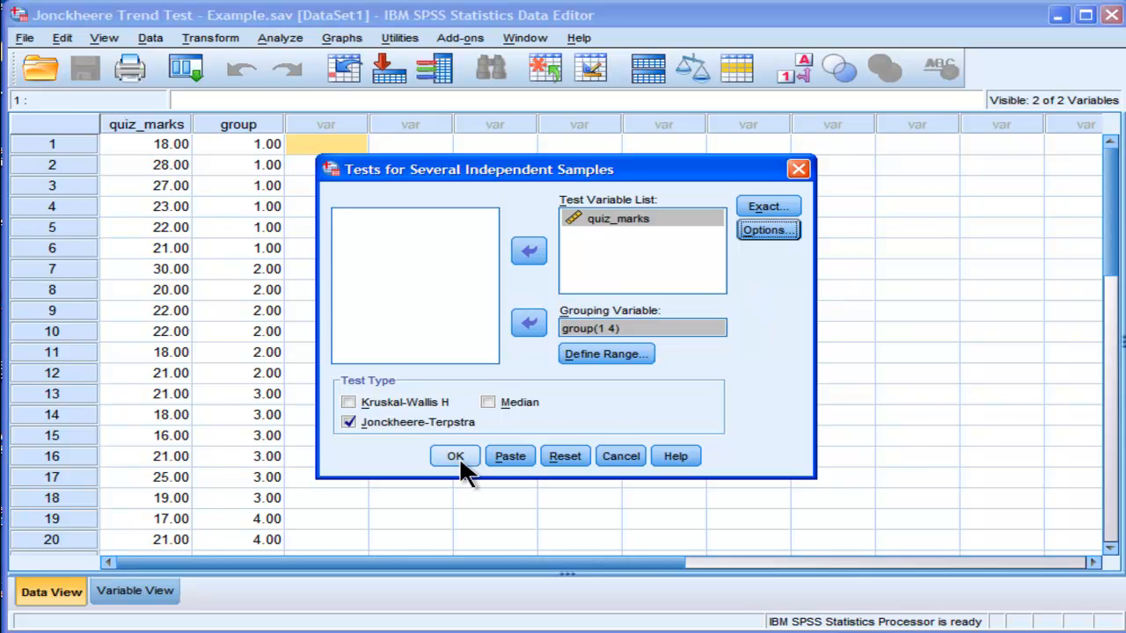
Run the Jonckheere-Terpstra test, giving observed J-T 62, standardized −2.390, p = .017.
click(454, 456)
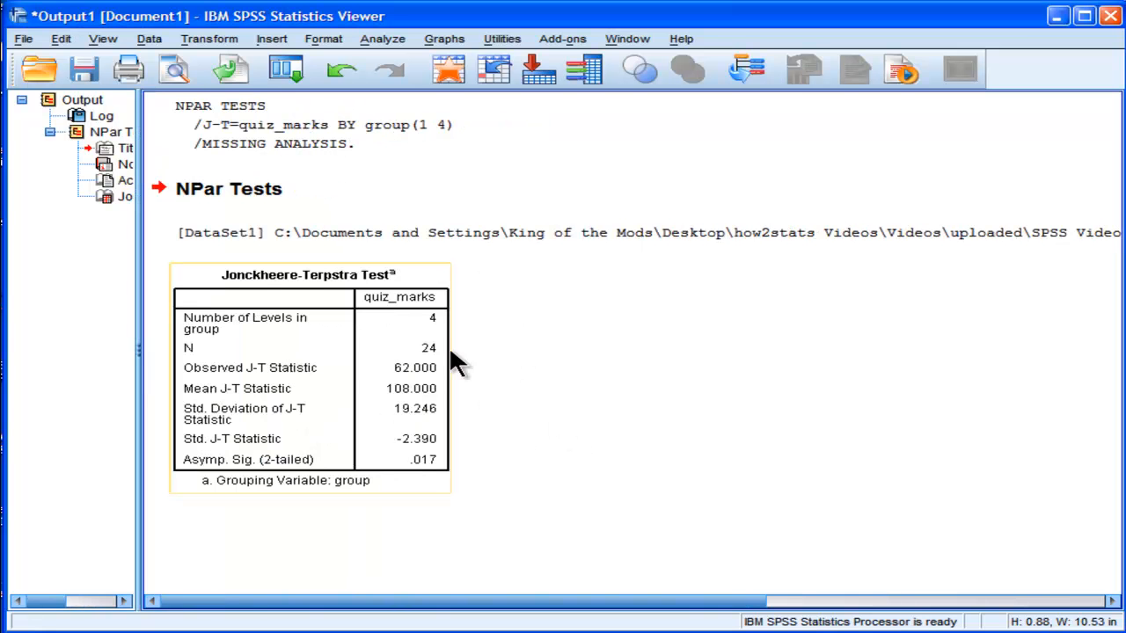
mouse_move(444, 330)
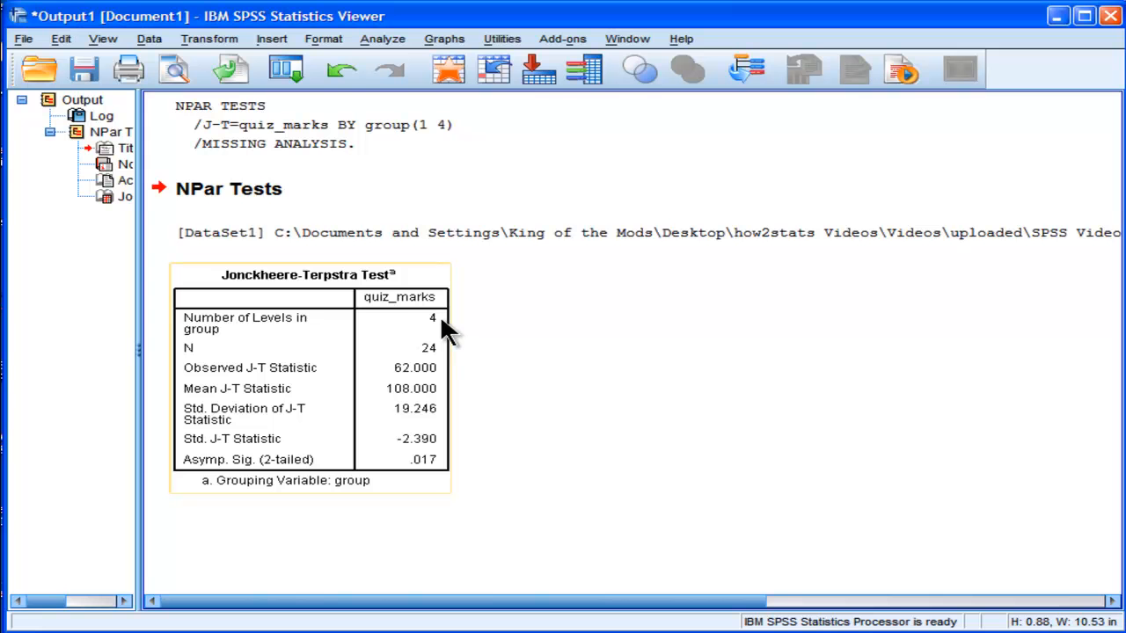
mouse_move(439, 330)
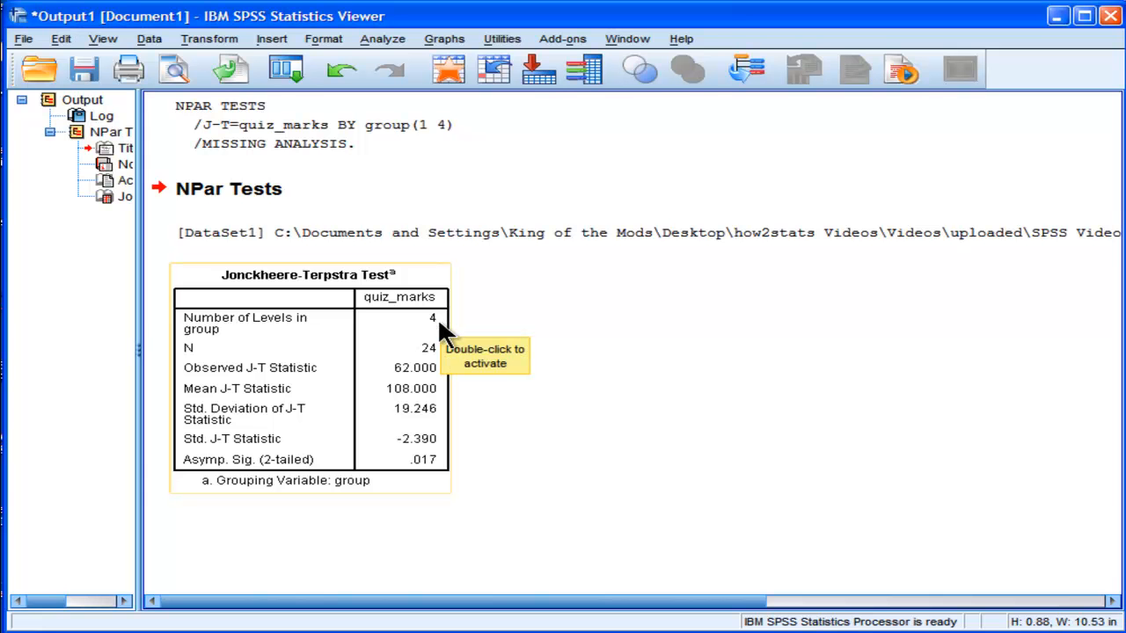
mouse_move(444, 368)
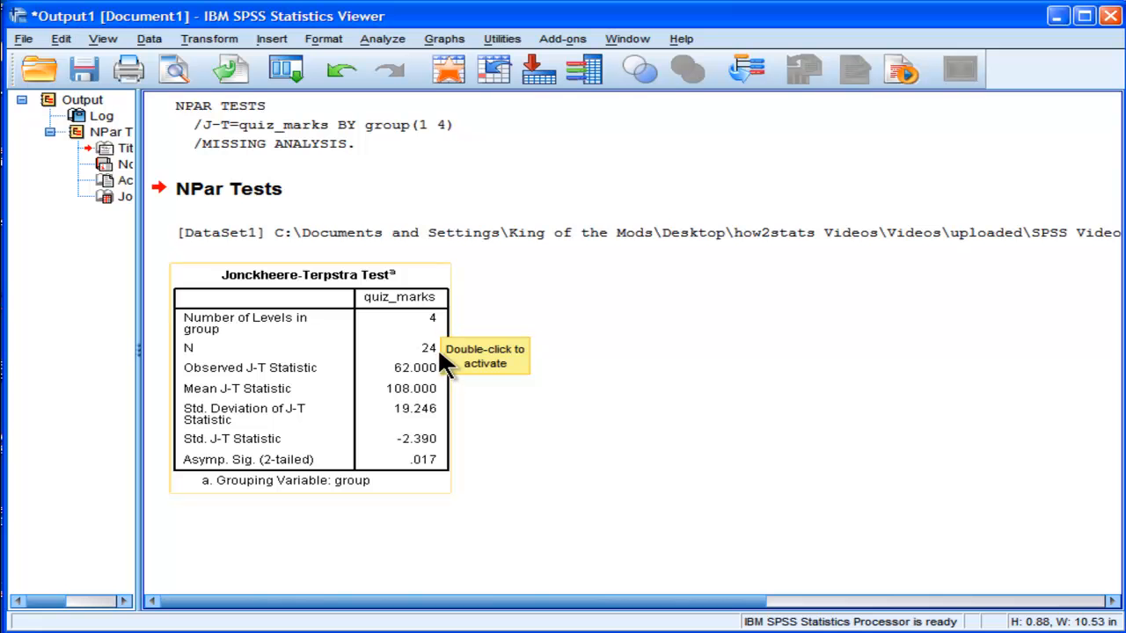
mouse_move(408, 415)
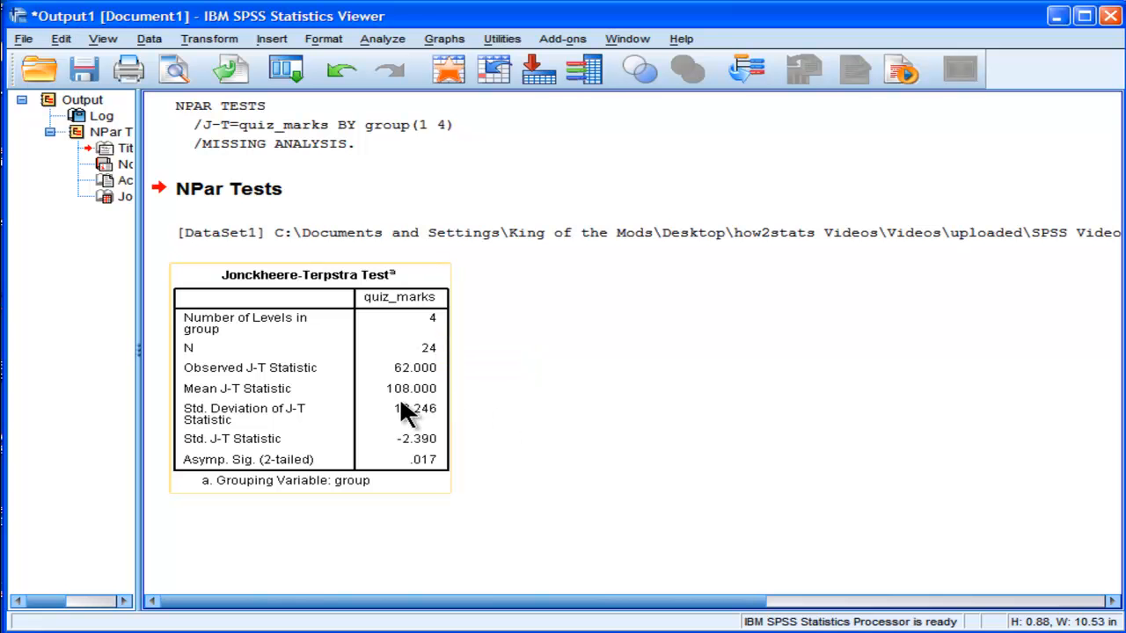
mouse_move(431, 391)
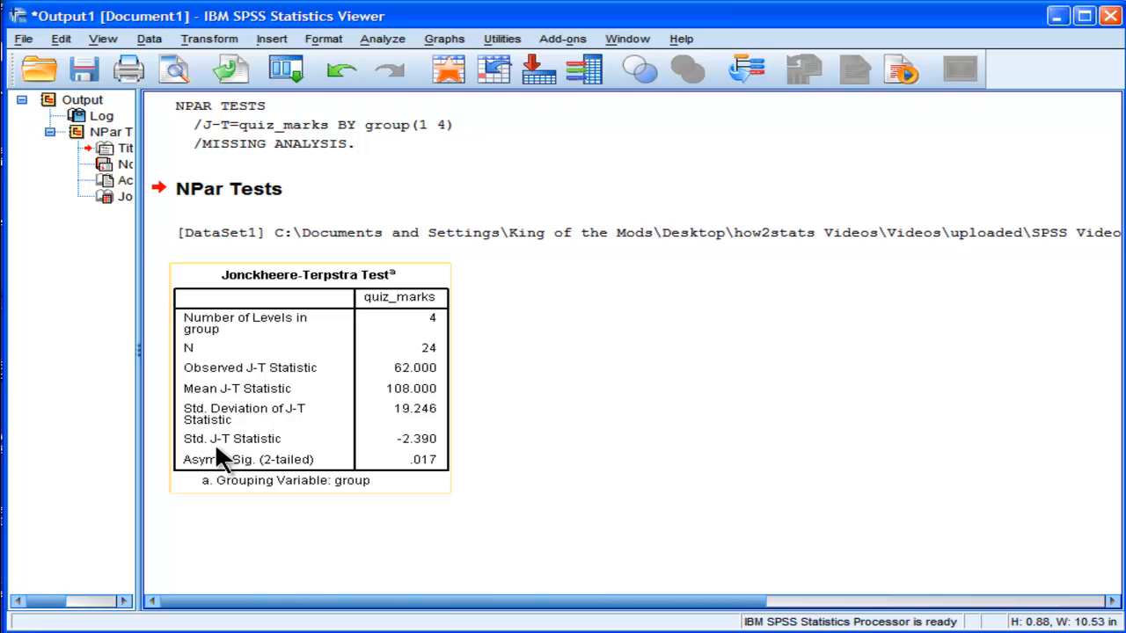
mouse_move(255, 449)
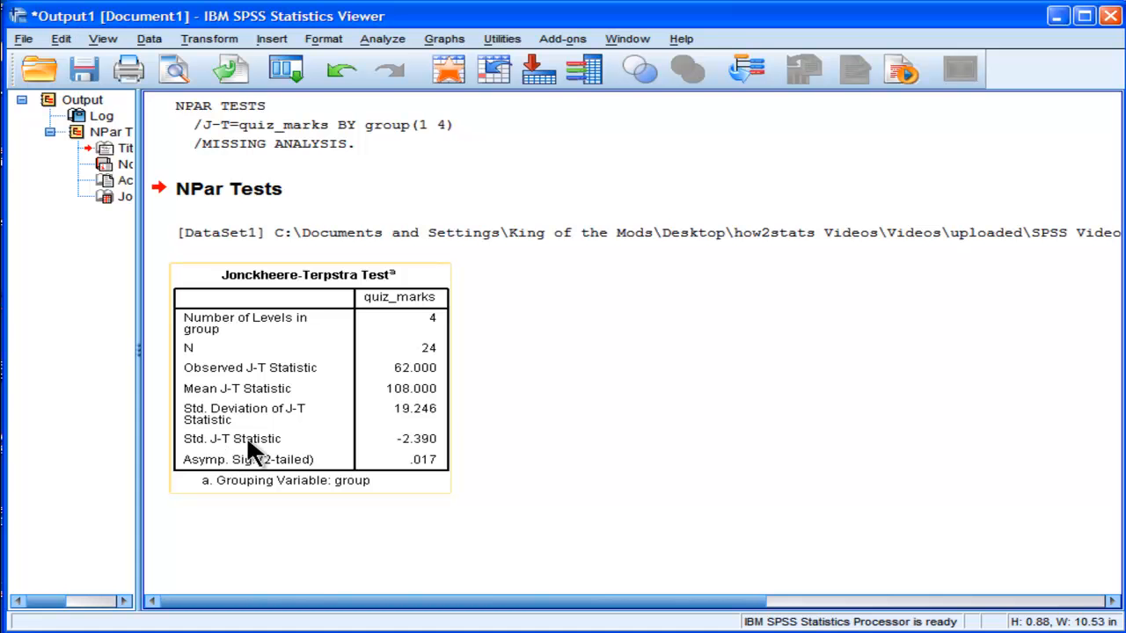
mouse_move(444, 451)
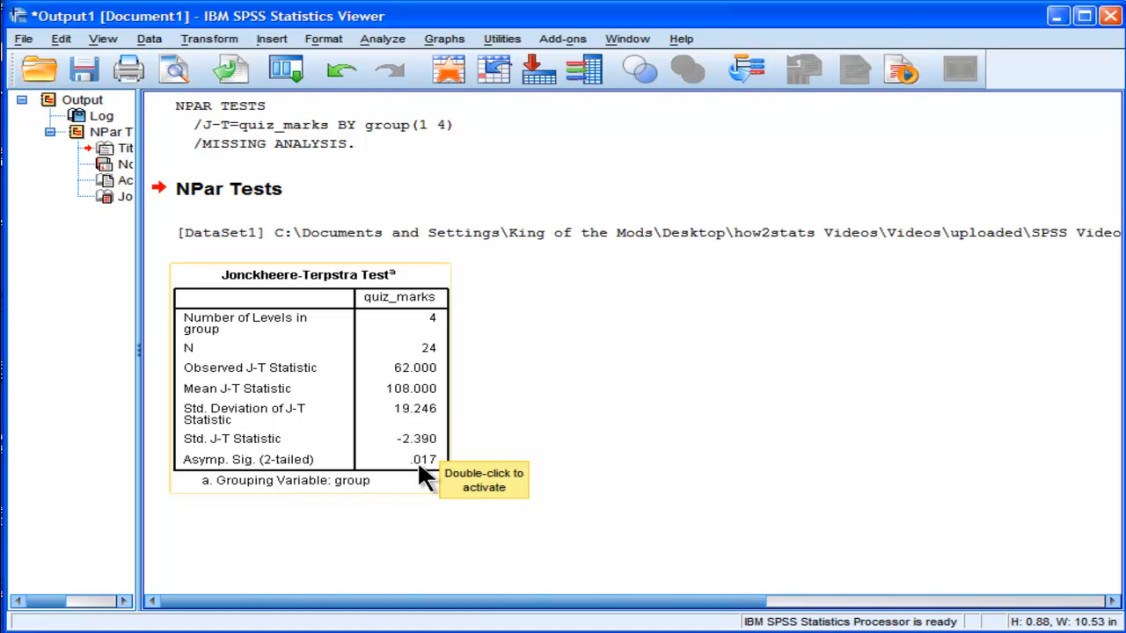
mouse_move(405, 479)
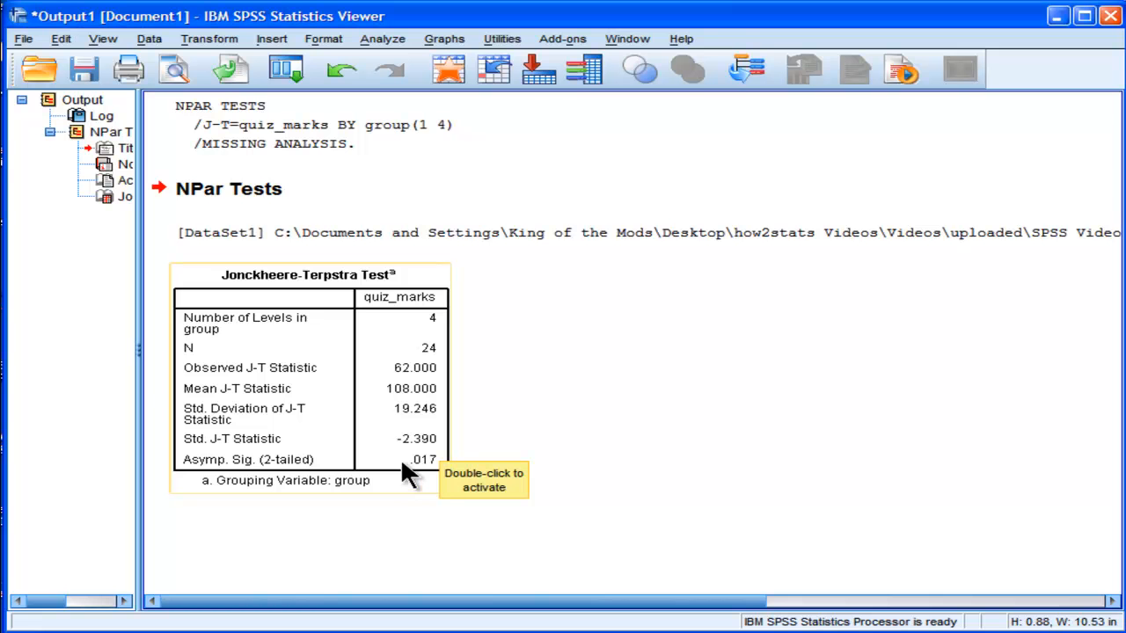
mouse_move(422, 470)
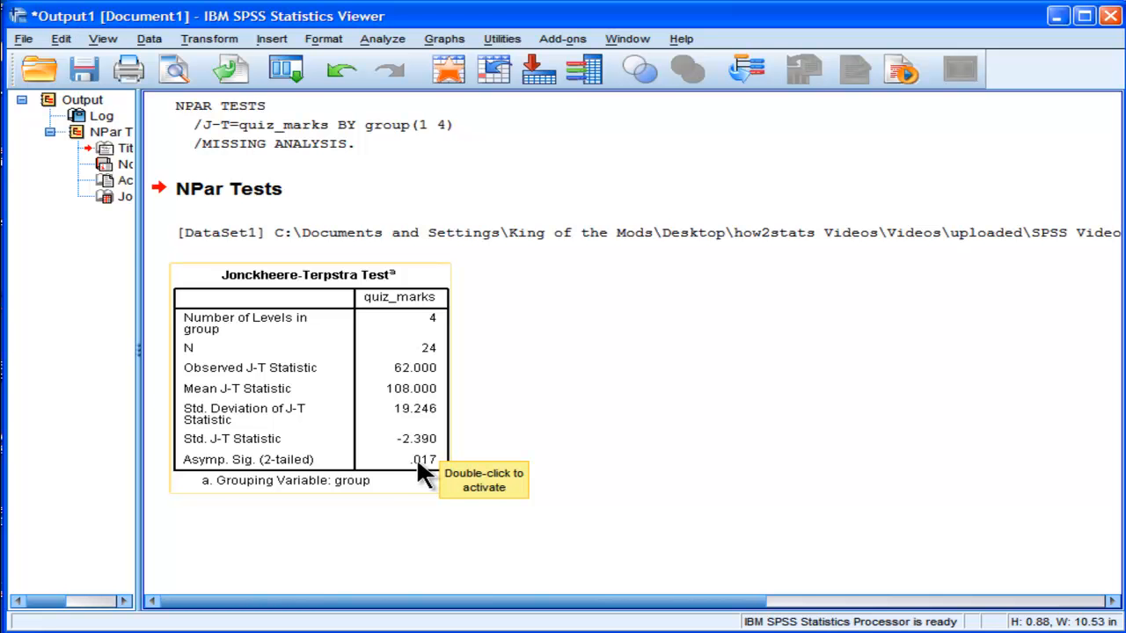
mouse_move(758, 506)
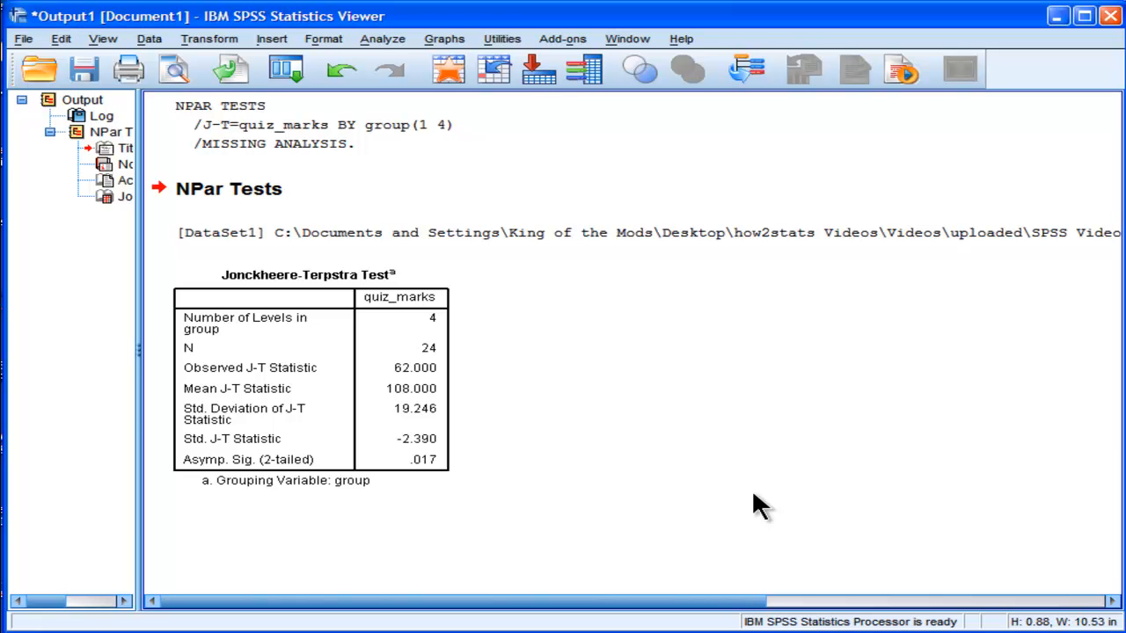
mouse_move(761, 510)
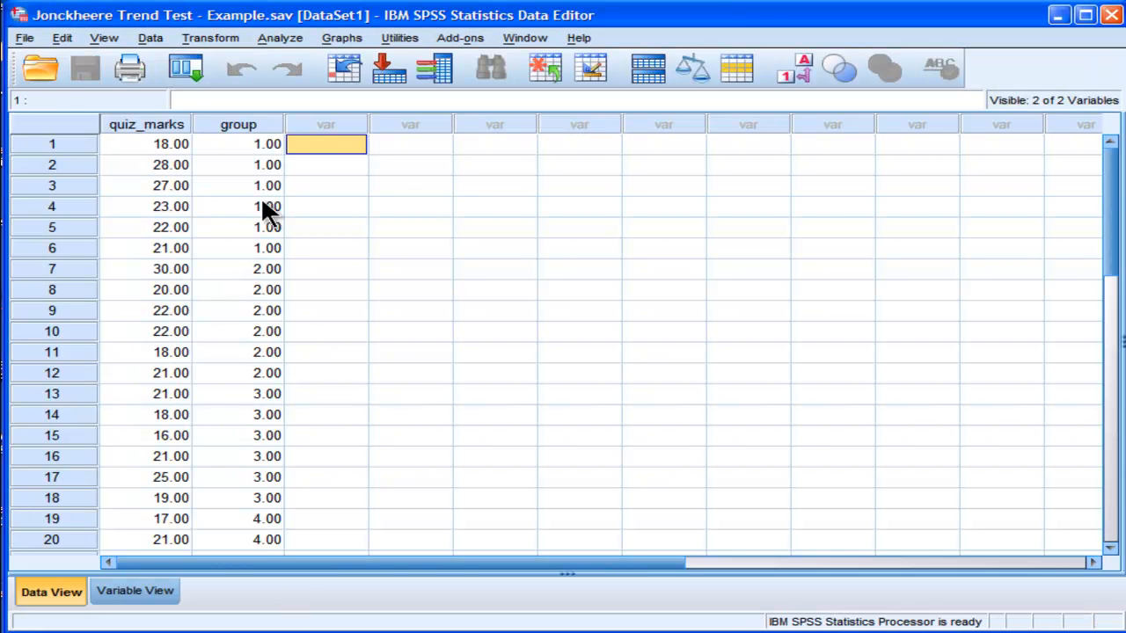
Review group 1's quiz_marks values in rows 1–6 of the Data Editor.
click(146, 144)
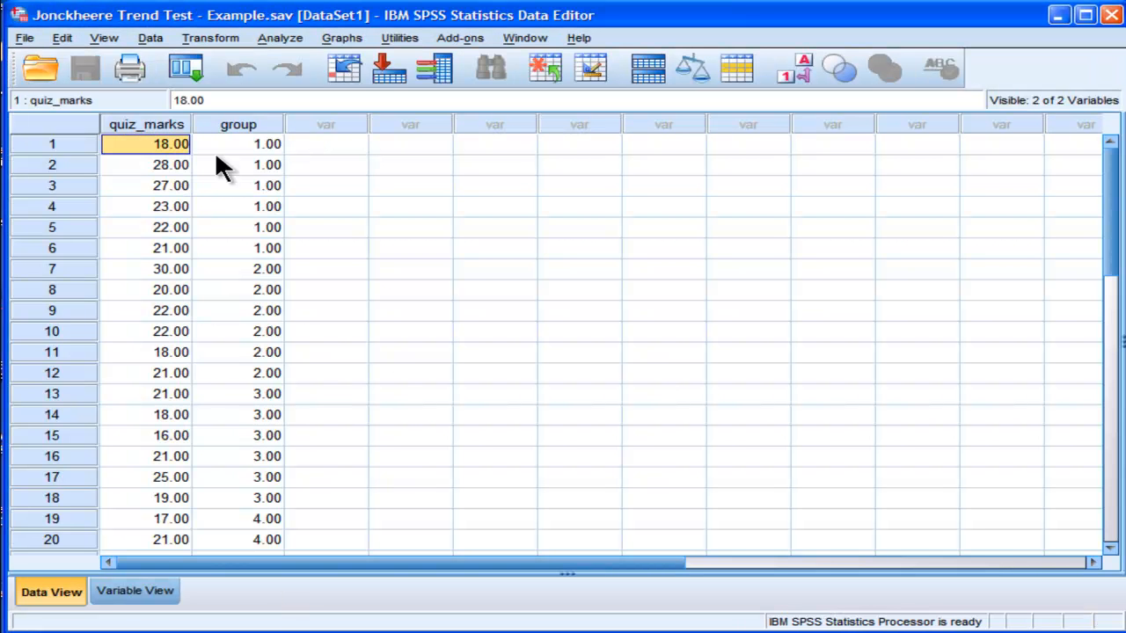
click(146, 247)
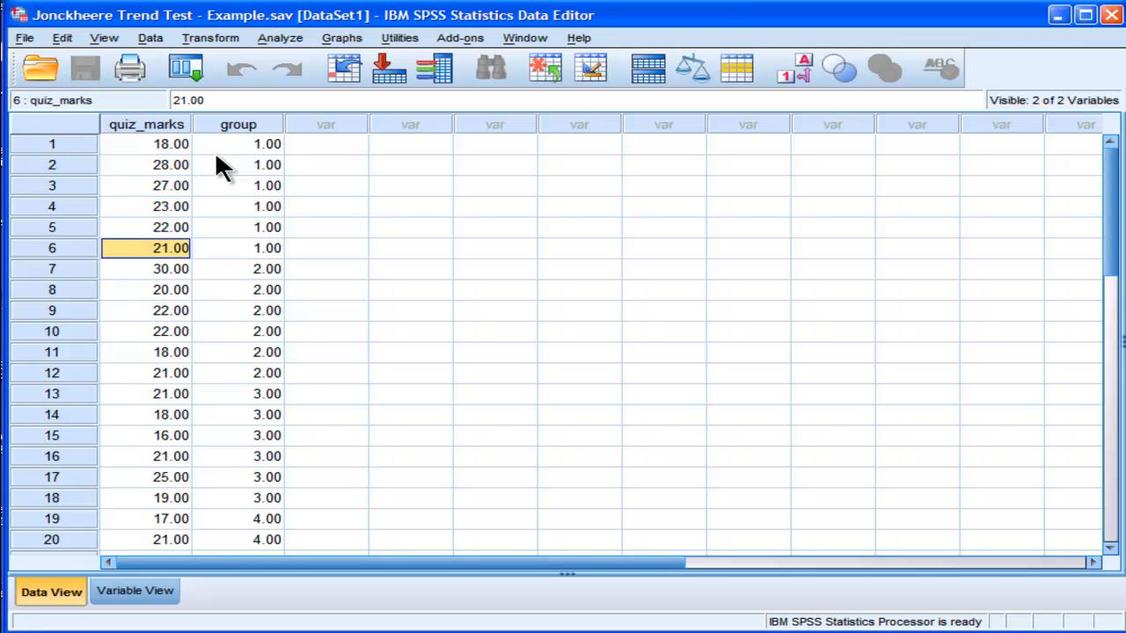
click(146, 227)
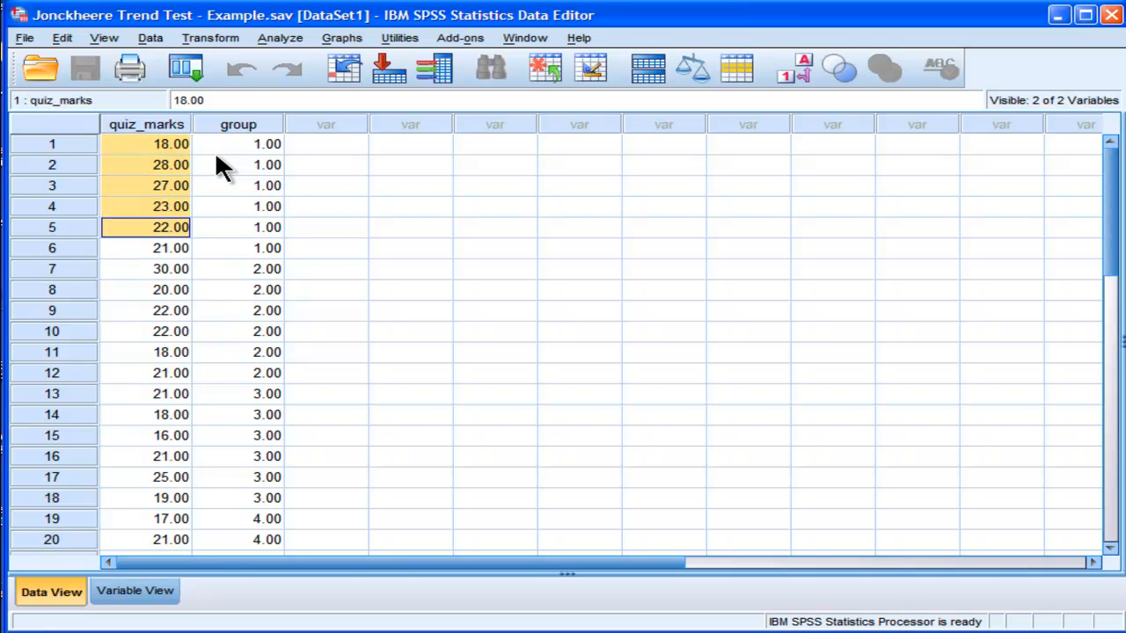
click(169, 268)
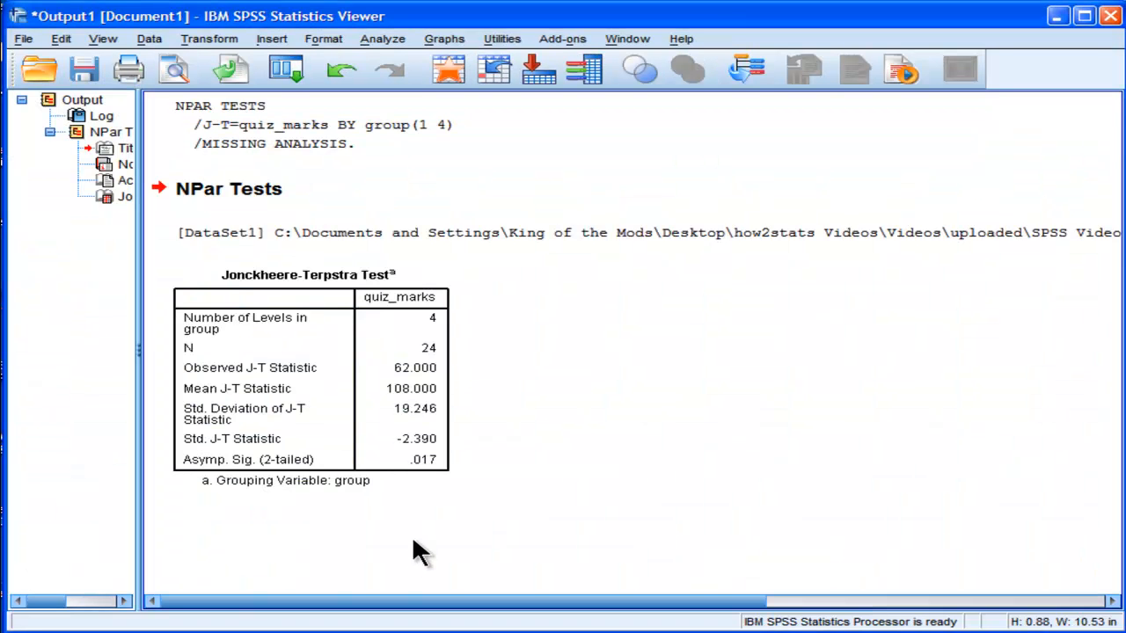
mouse_move(475, 404)
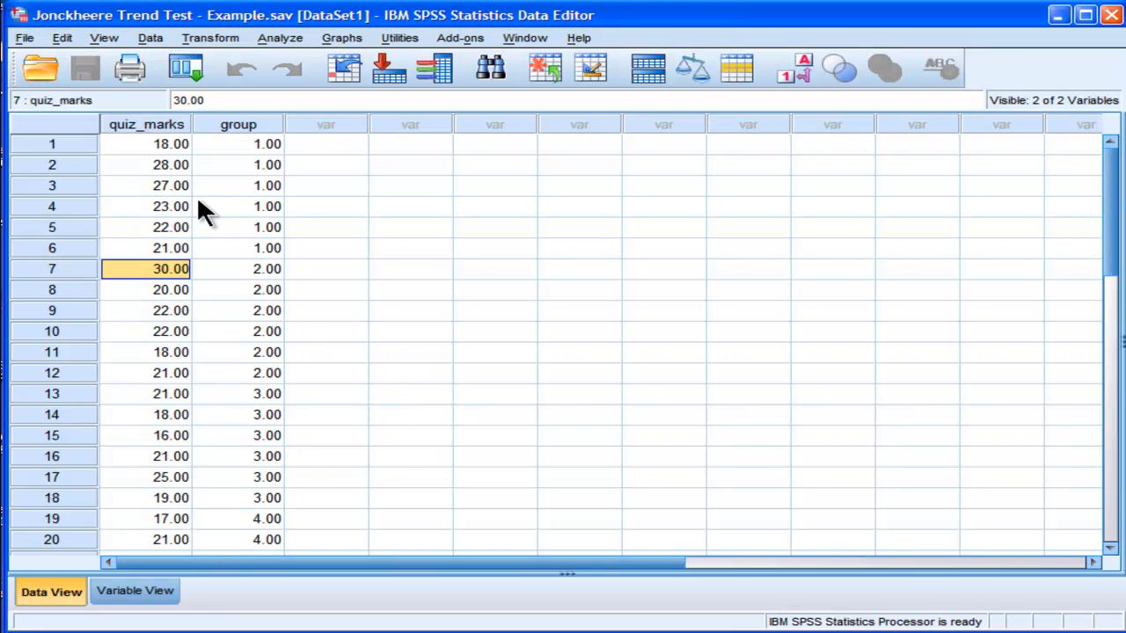
mouse_move(227, 200)
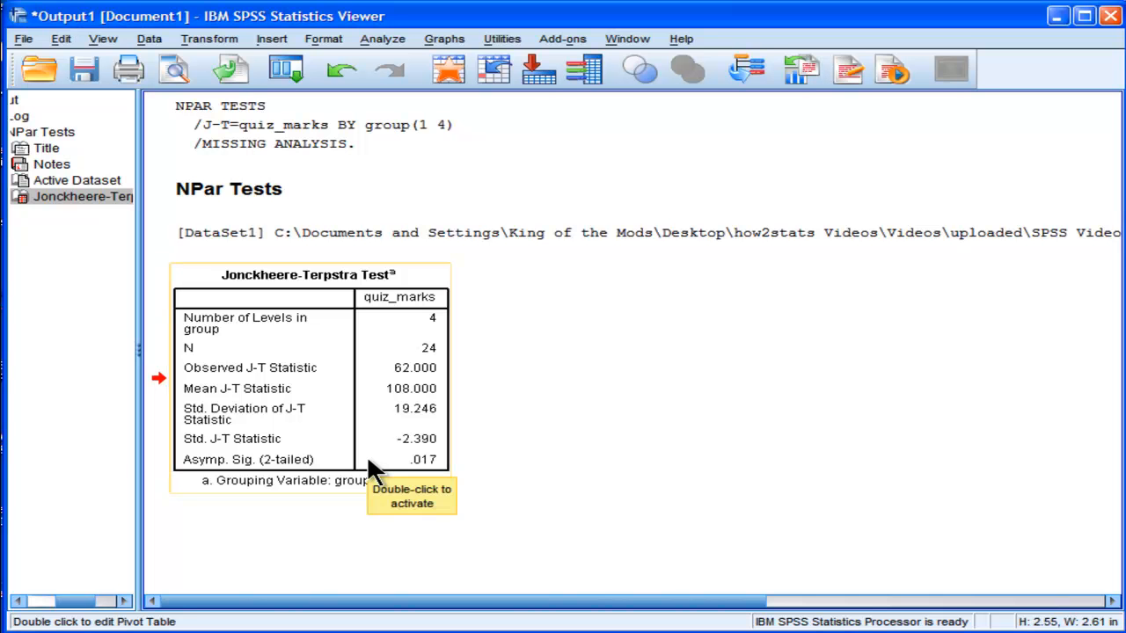
mouse_move(650, 516)
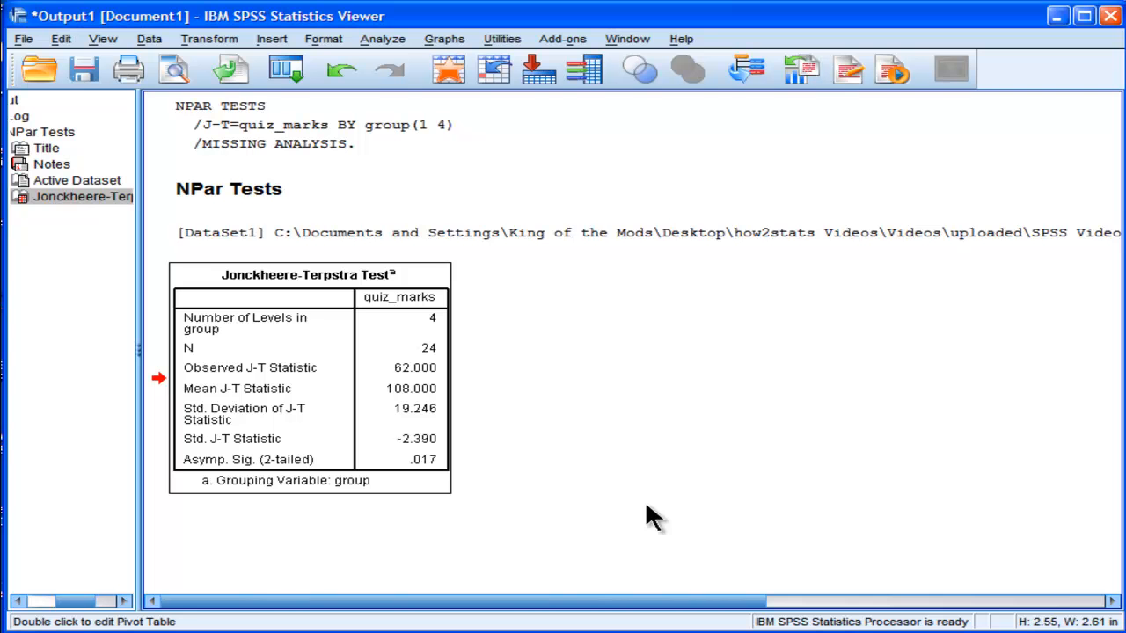
mouse_move(547, 488)
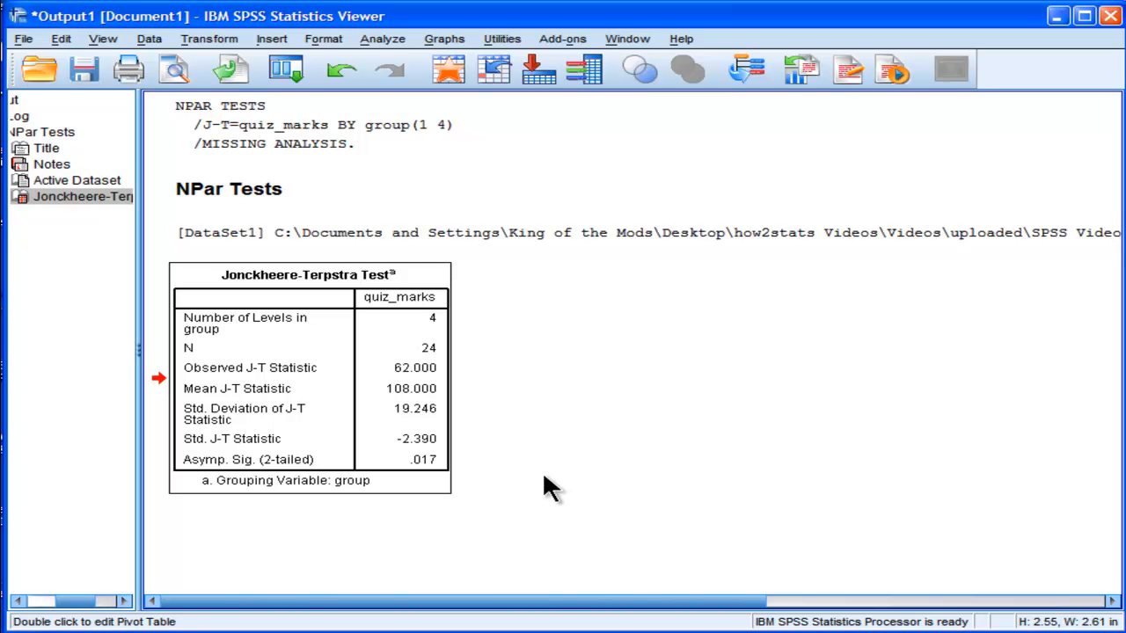
mouse_move(499, 478)
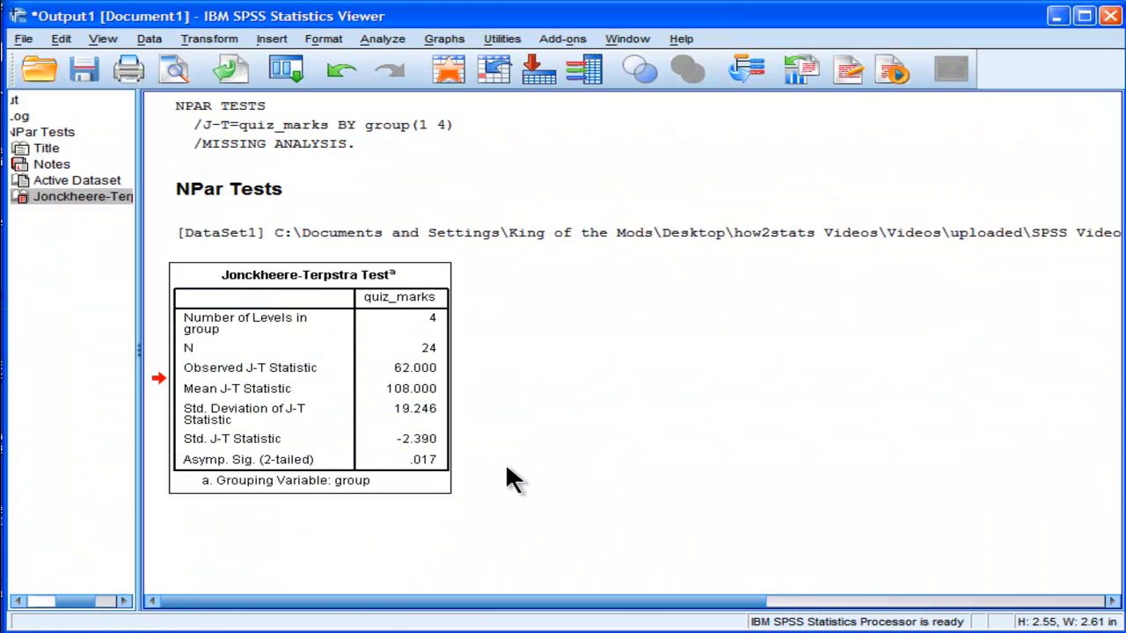
mouse_move(466, 449)
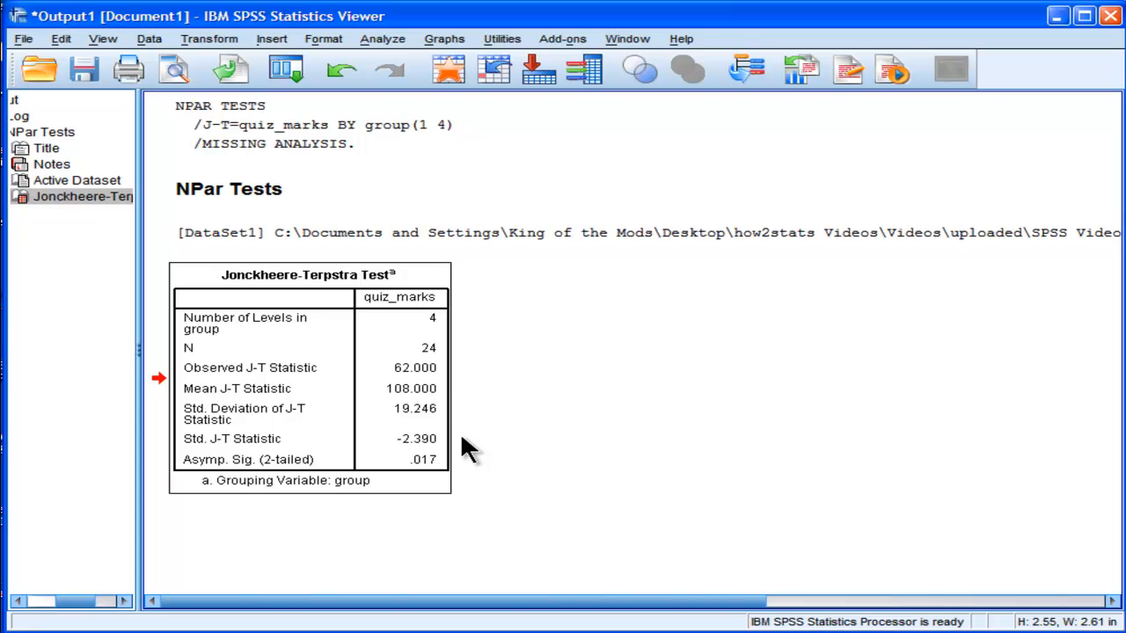
mouse_move(333, 22)
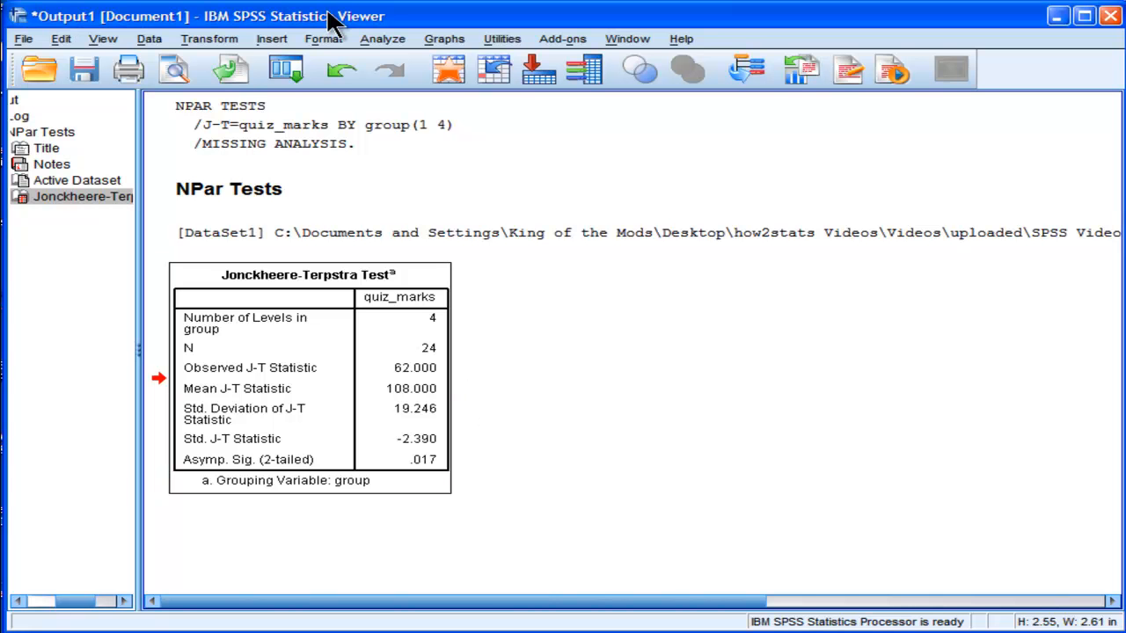
mouse_move(389, 78)
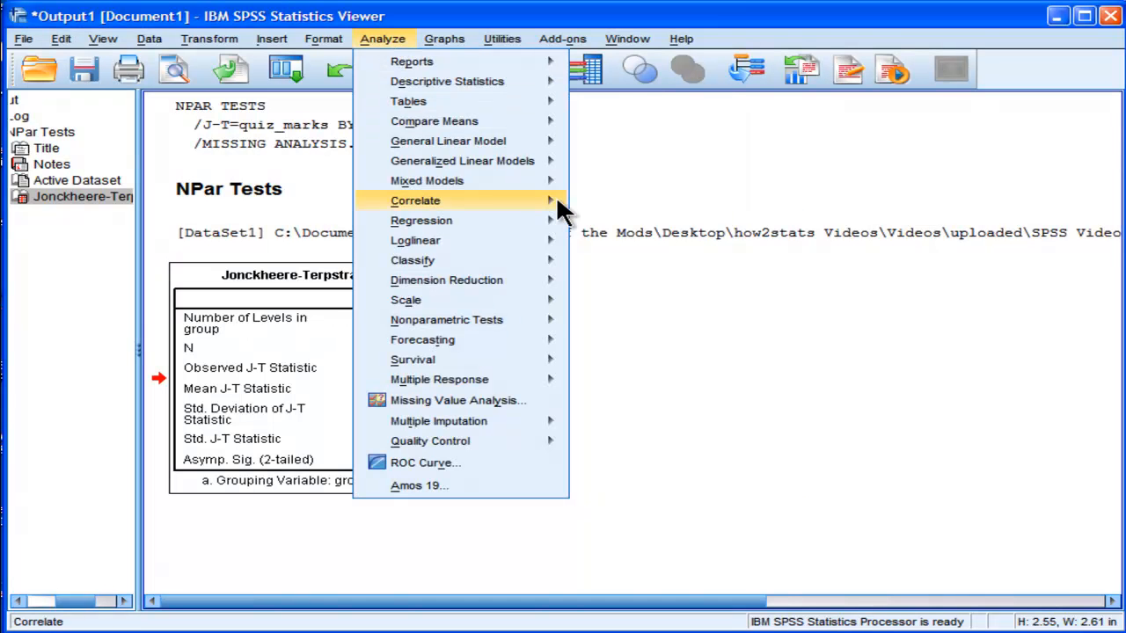
mouse_move(415, 240)
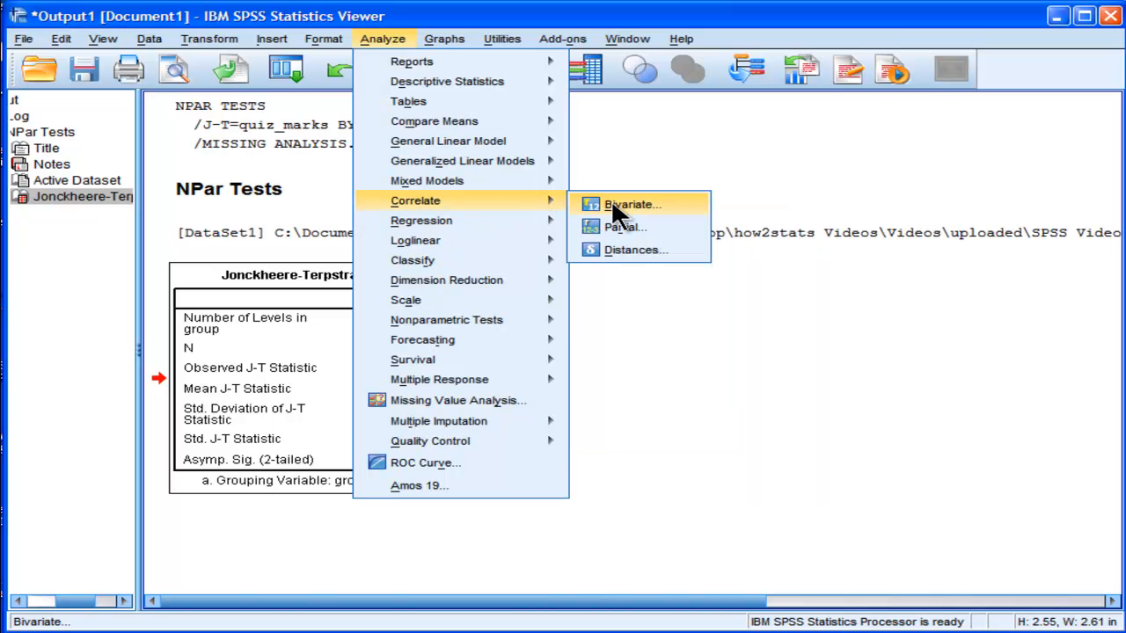
Correlate quiz_marks with group using Kendall's tau-b, giving −.394 and p = .017.
click(632, 204)
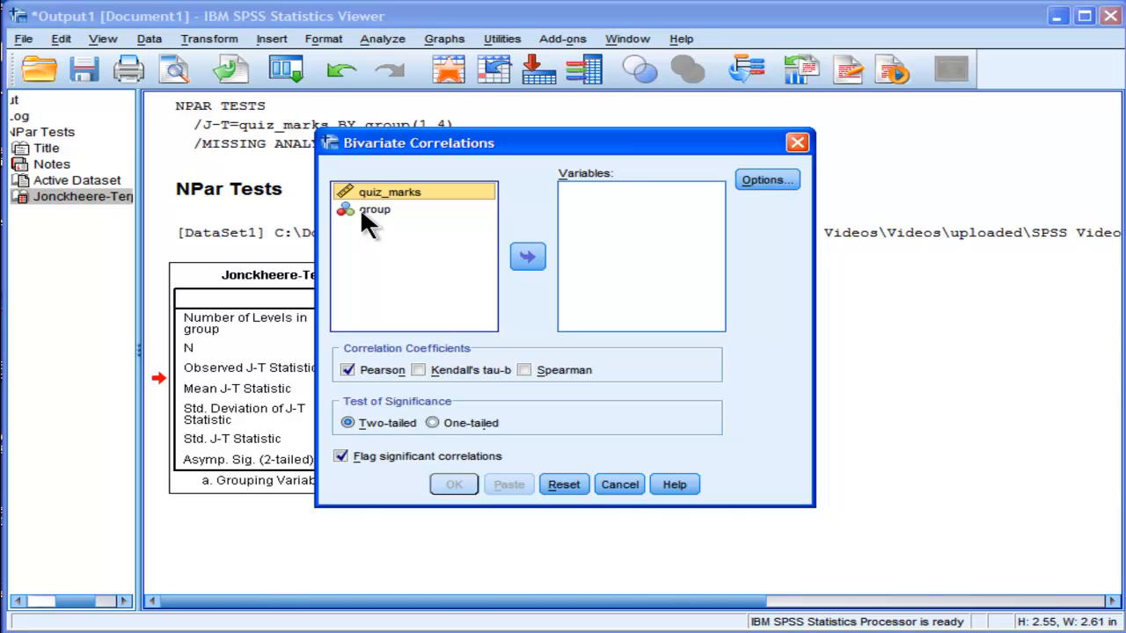
click(374, 209)
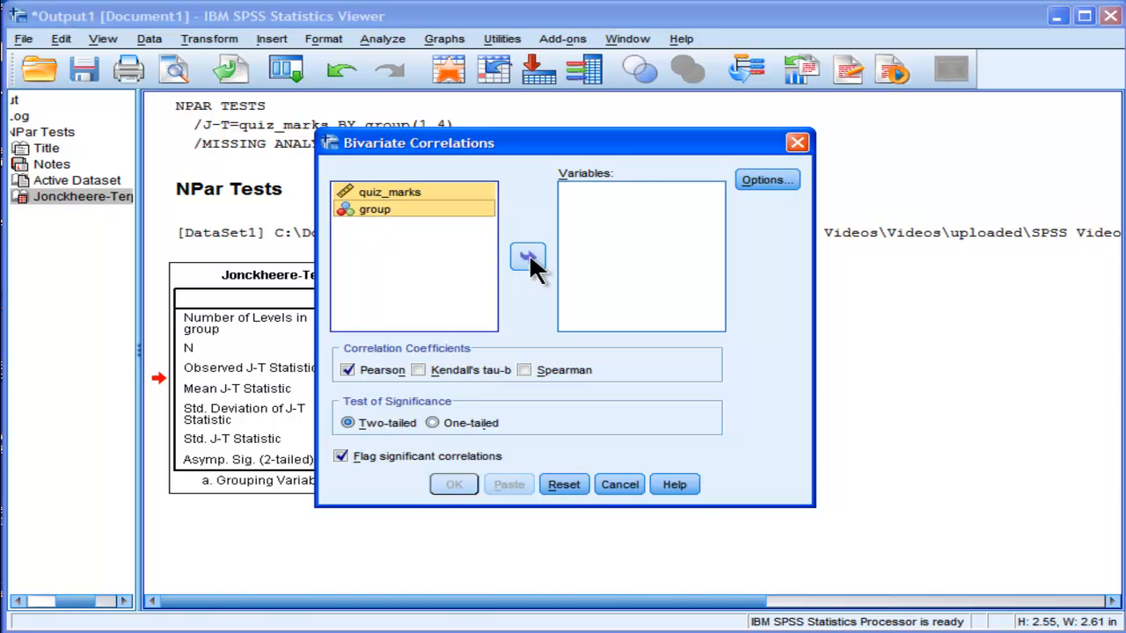
click(527, 256)
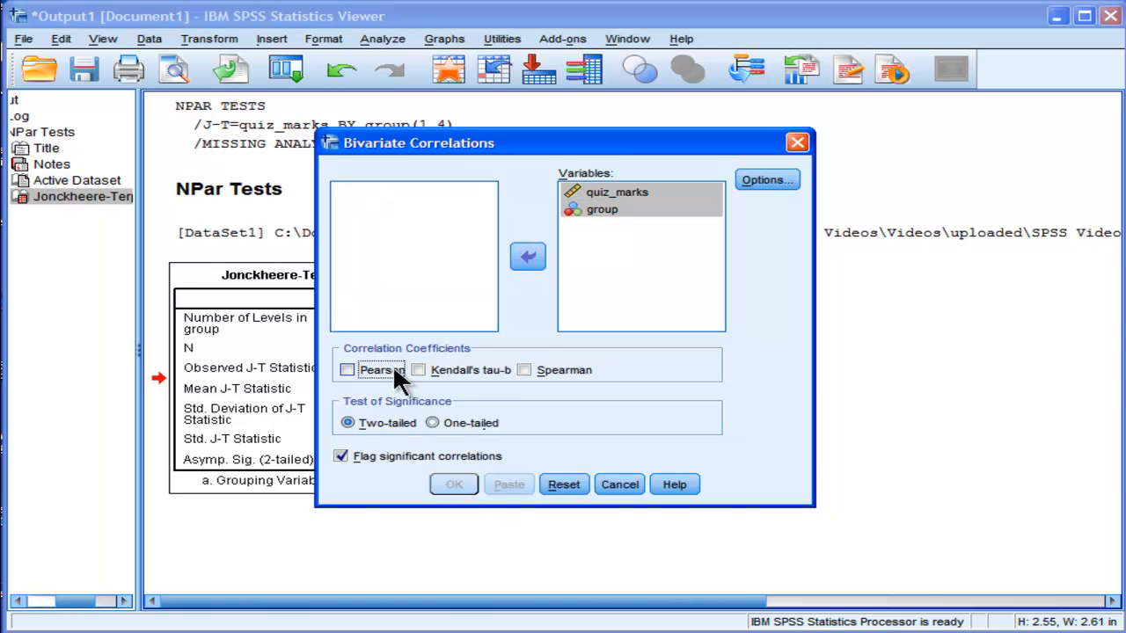
click(419, 369)
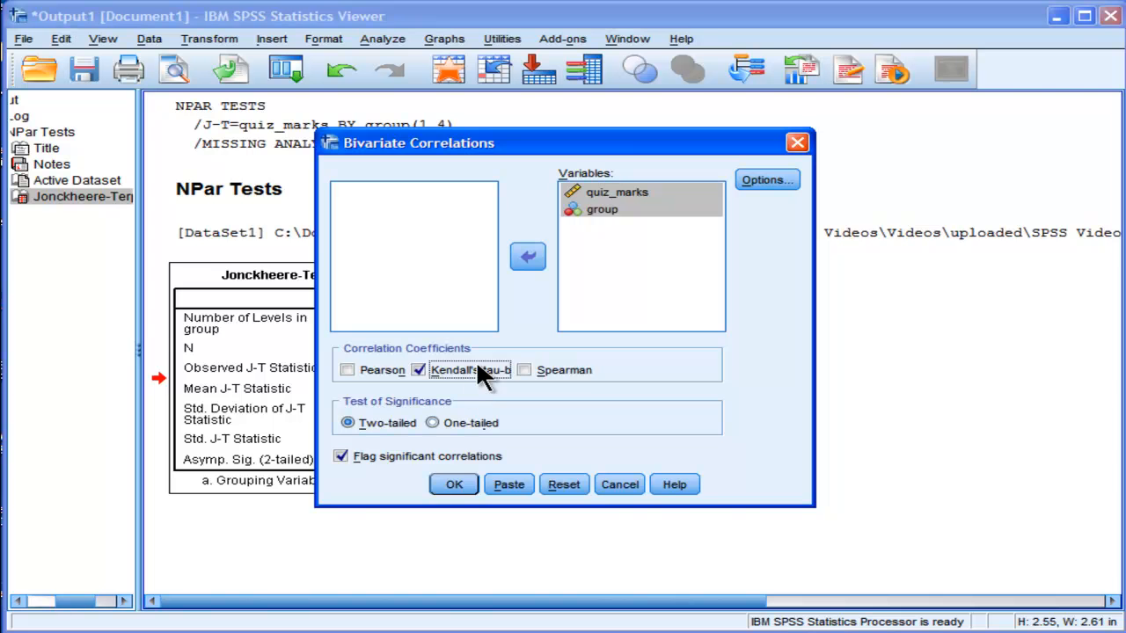
click(454, 485)
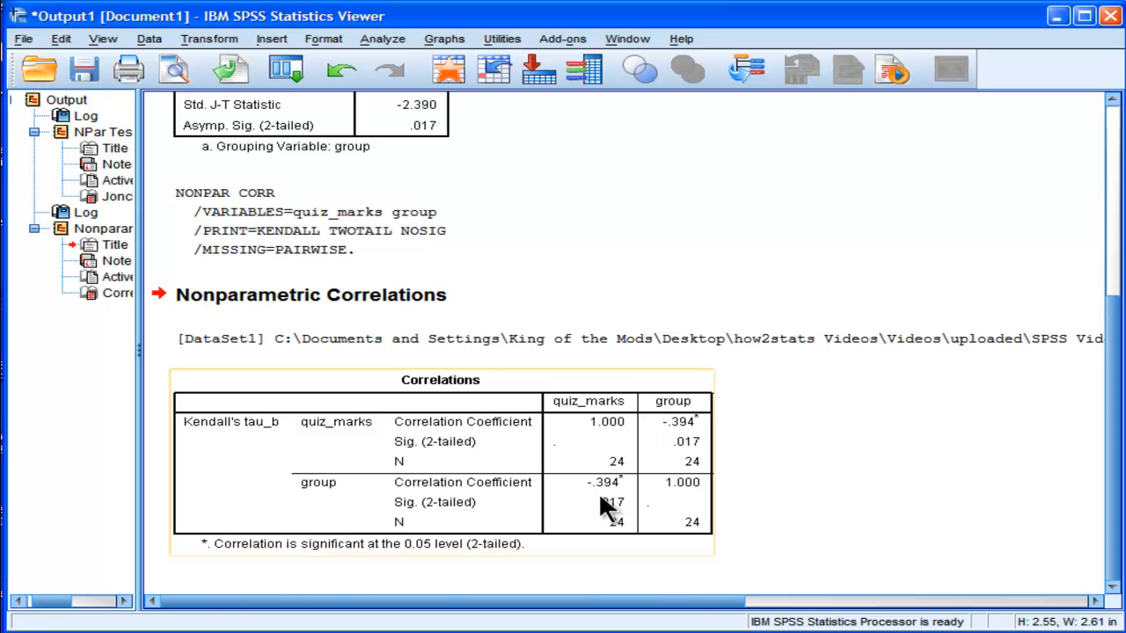
mouse_move(602, 505)
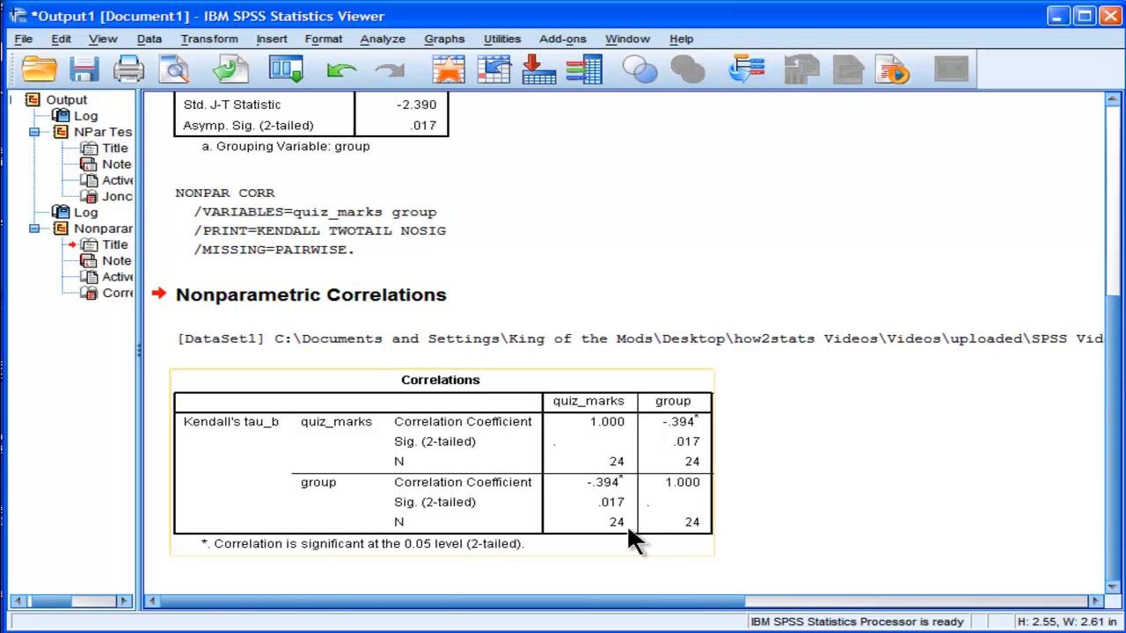
mouse_move(613, 514)
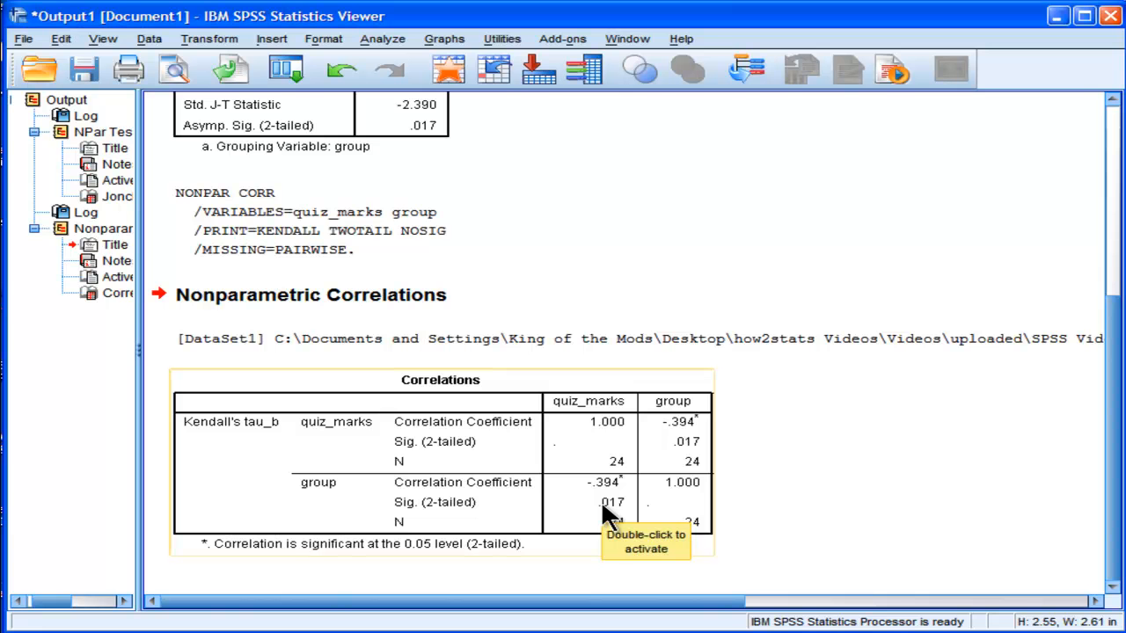
mouse_move(611, 514)
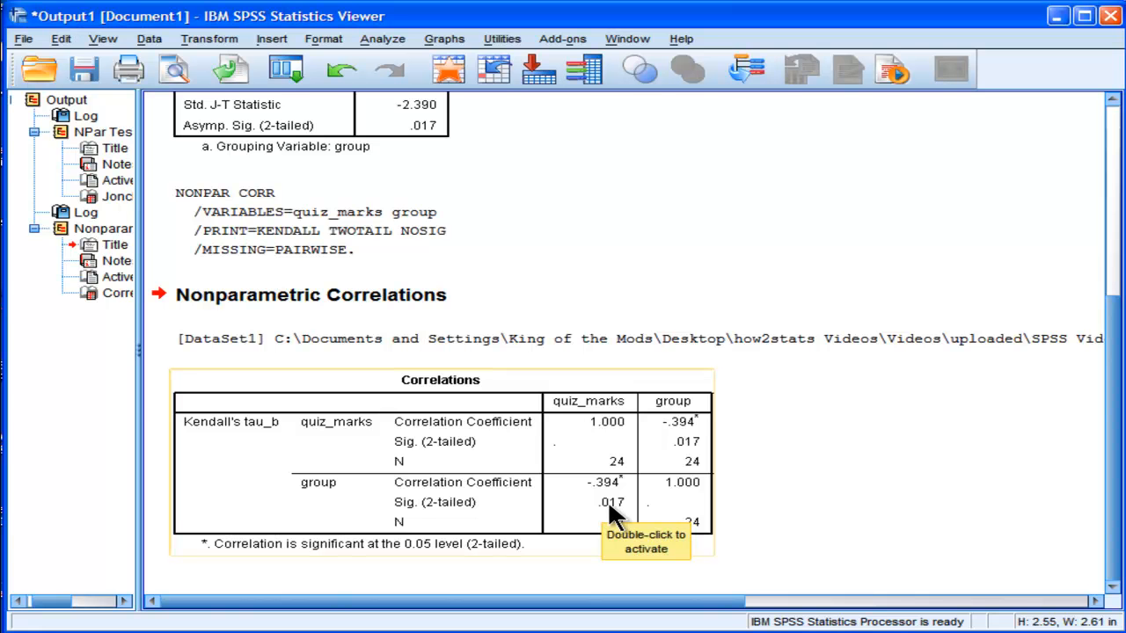
scroll(up, 3)
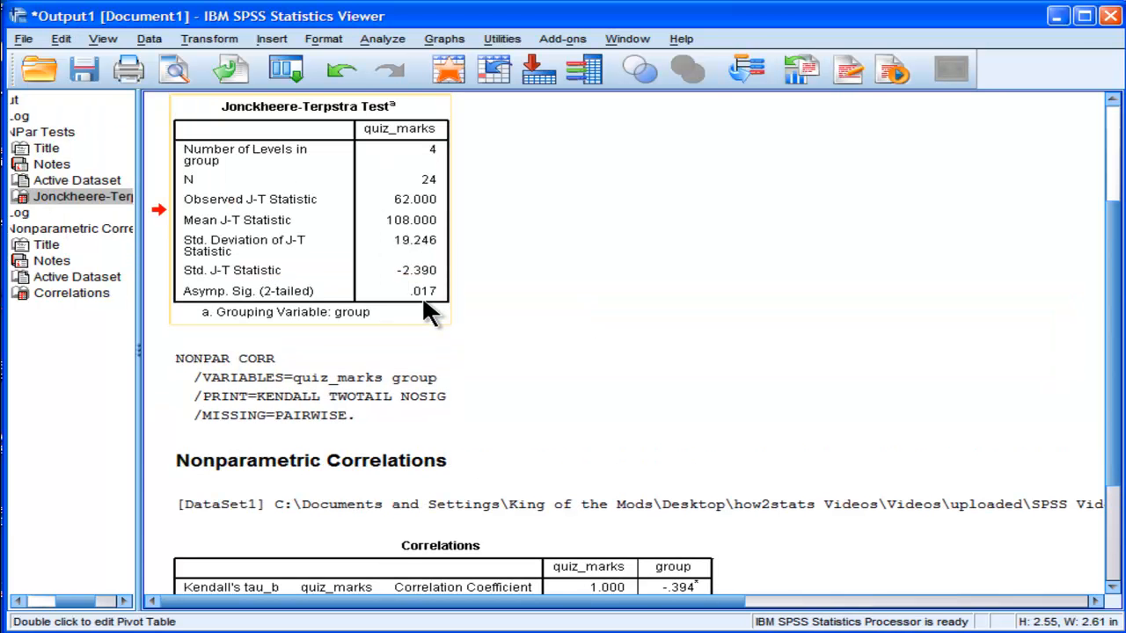
mouse_move(426, 310)
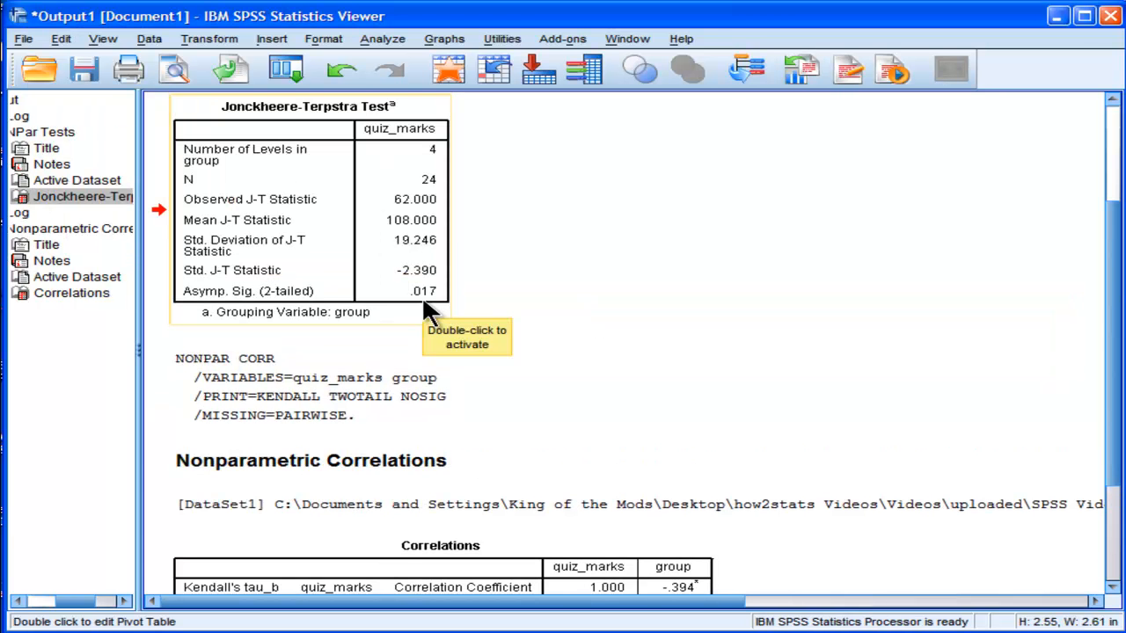
mouse_move(977, 505)
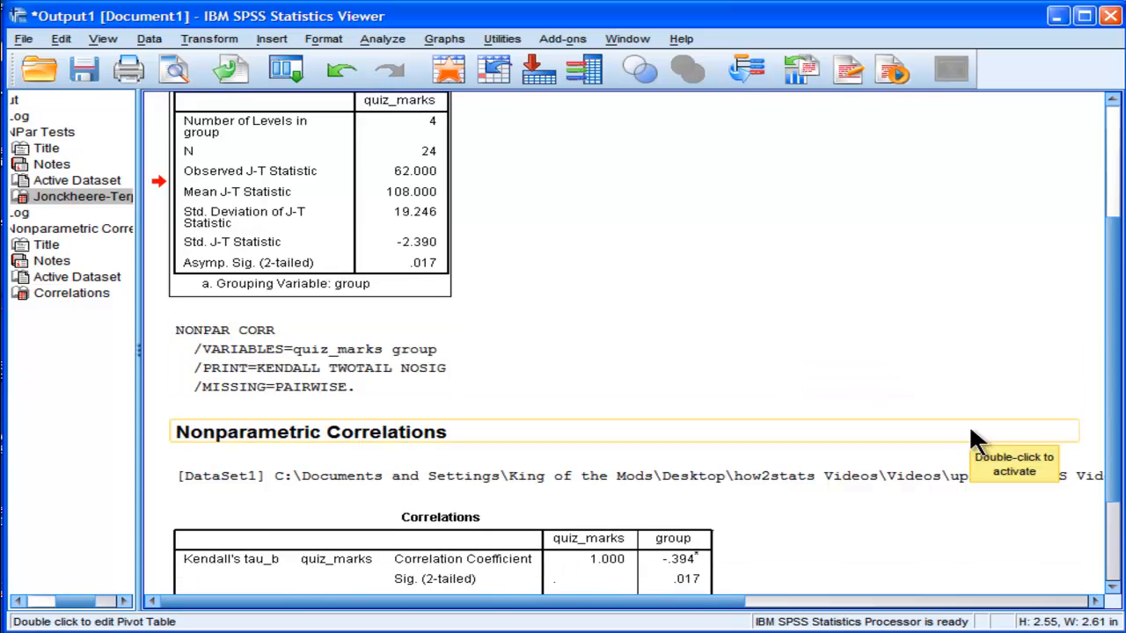
scroll(down, 3)
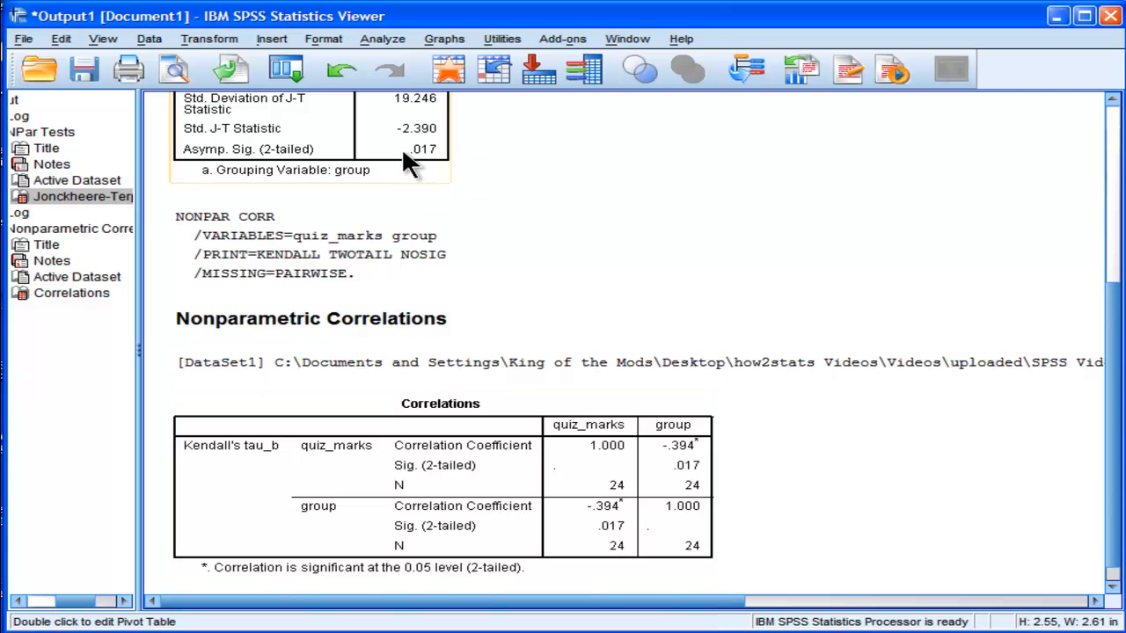
click(46, 212)
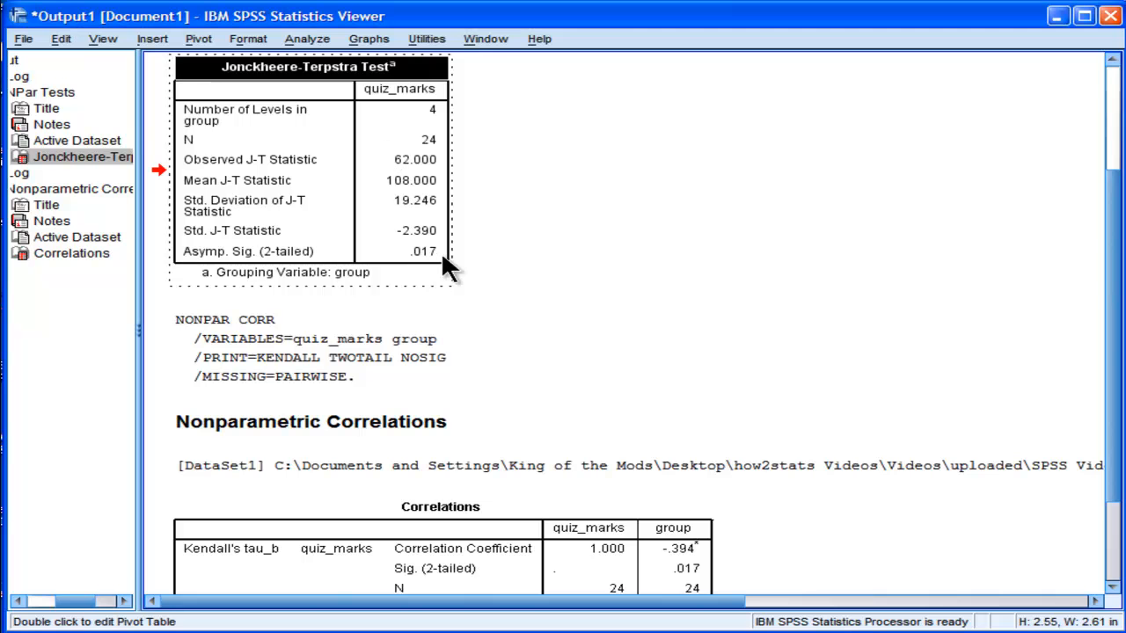
Format the .017 Jonckheere-Terpstra significance cell to 10 decimals (.0168455953).
right_click(422, 250)
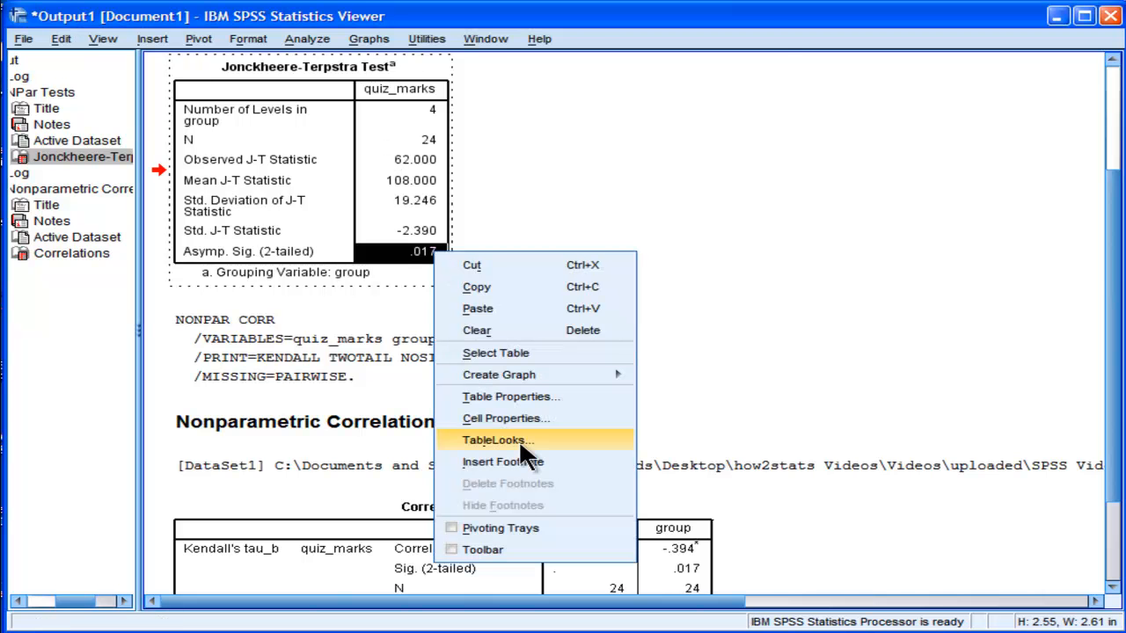
click(505, 418)
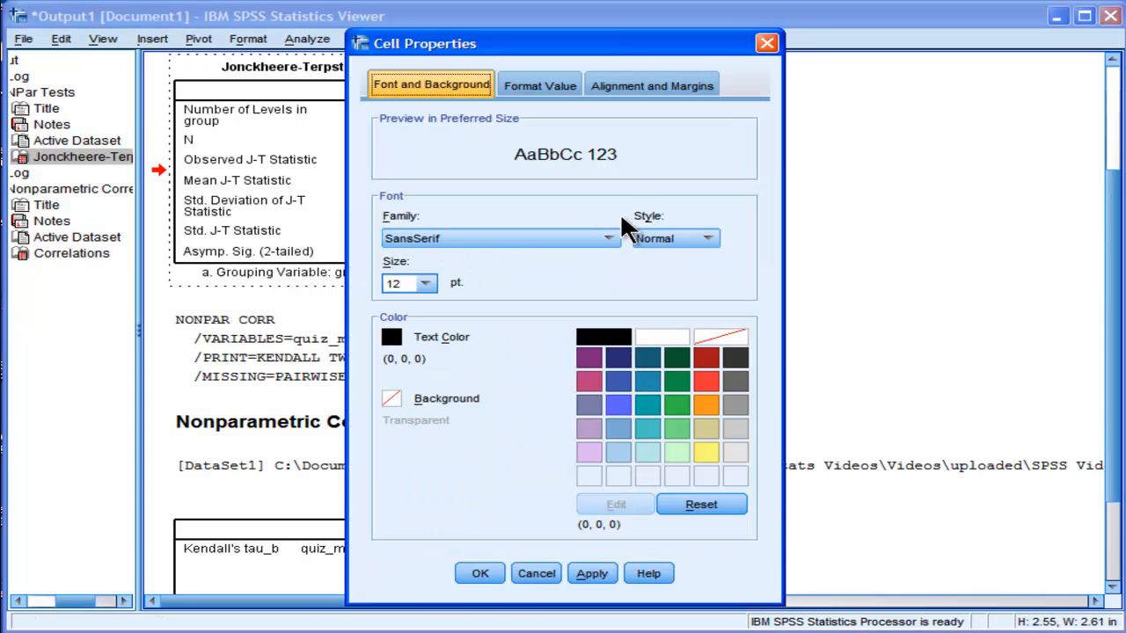
click(540, 85)
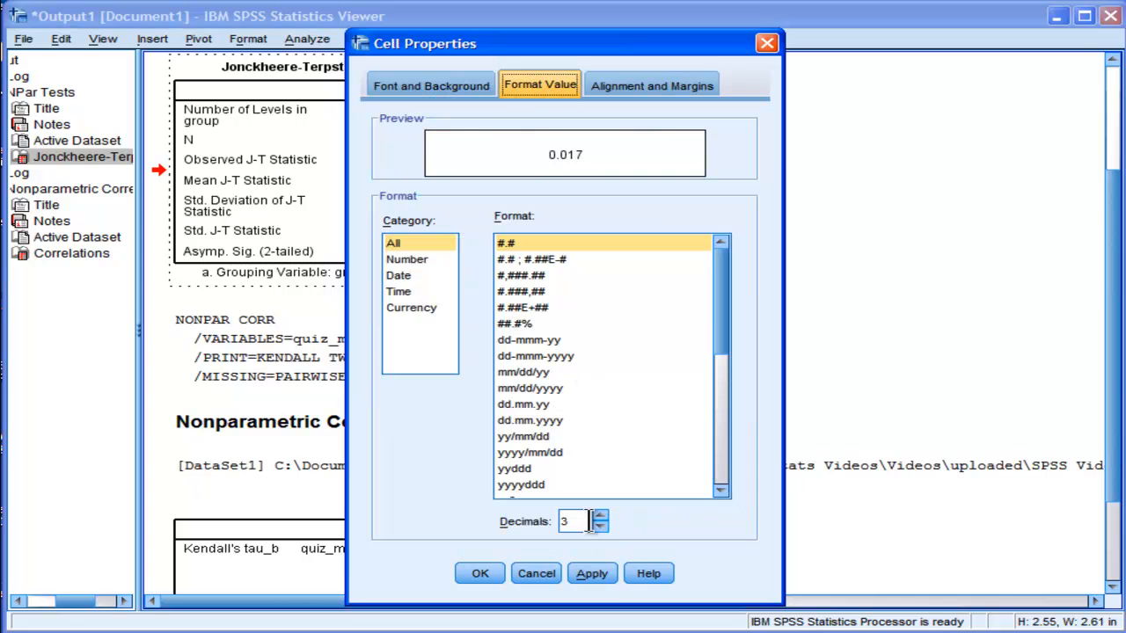
click(591, 574)
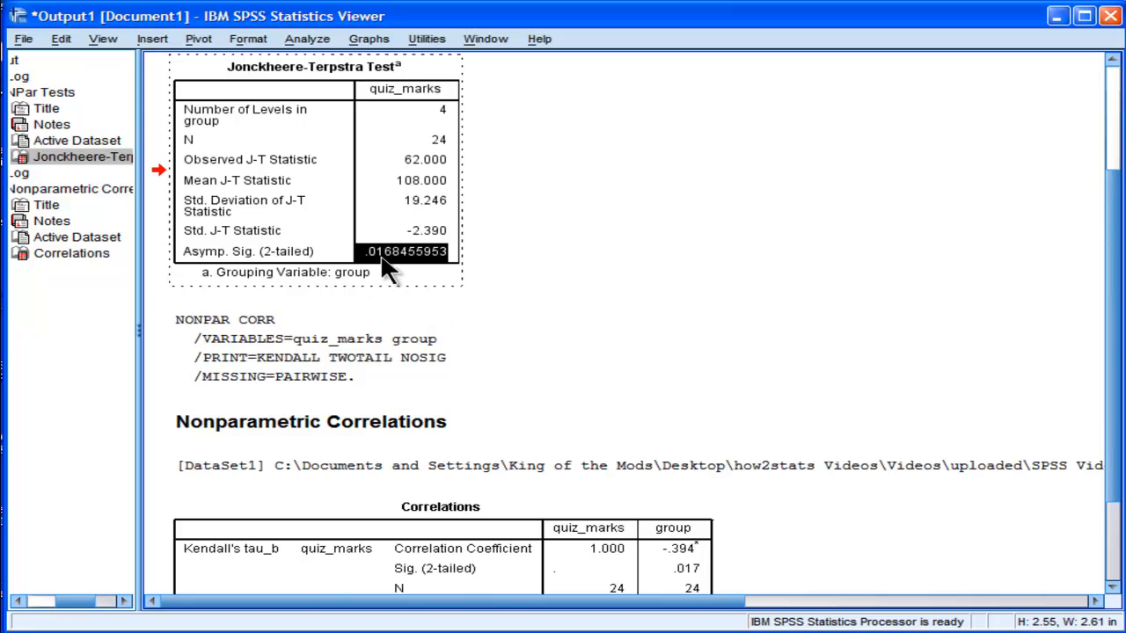
scroll(down, 3)
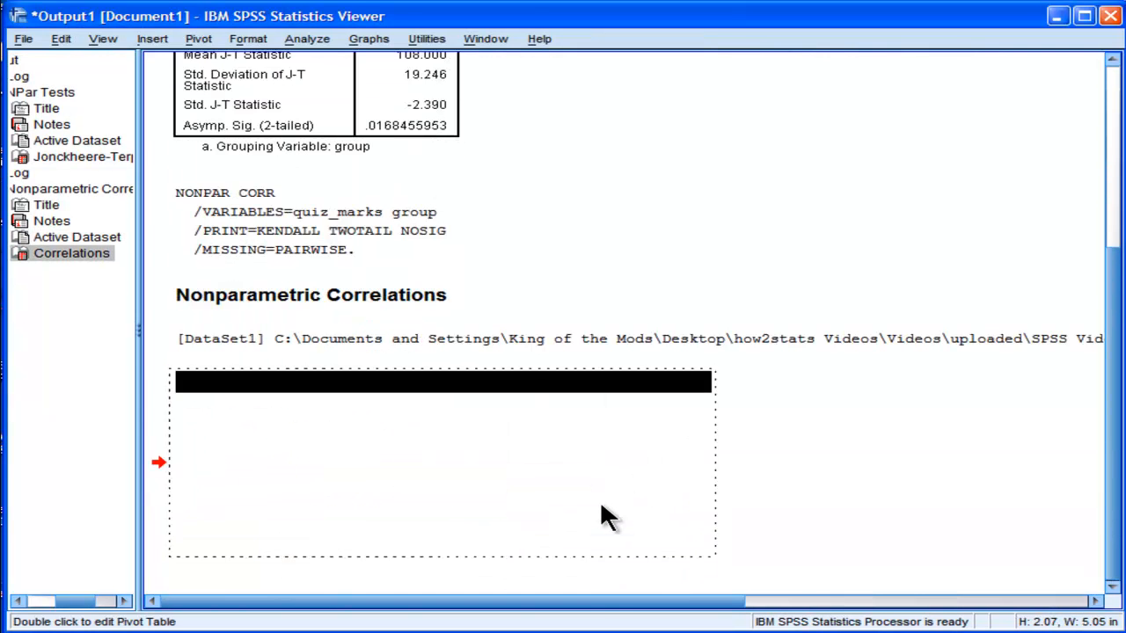
Format the Kendall's tau-b Sig. cell to 10 decimals, reading .0168455953.
right_click(607, 515)
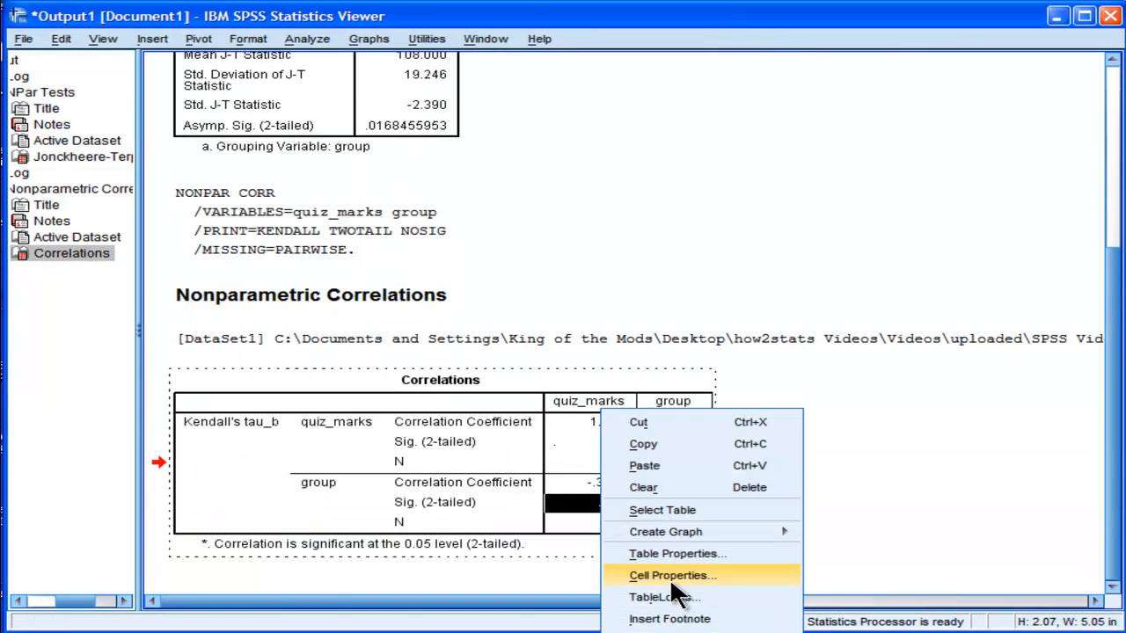
click(672, 575)
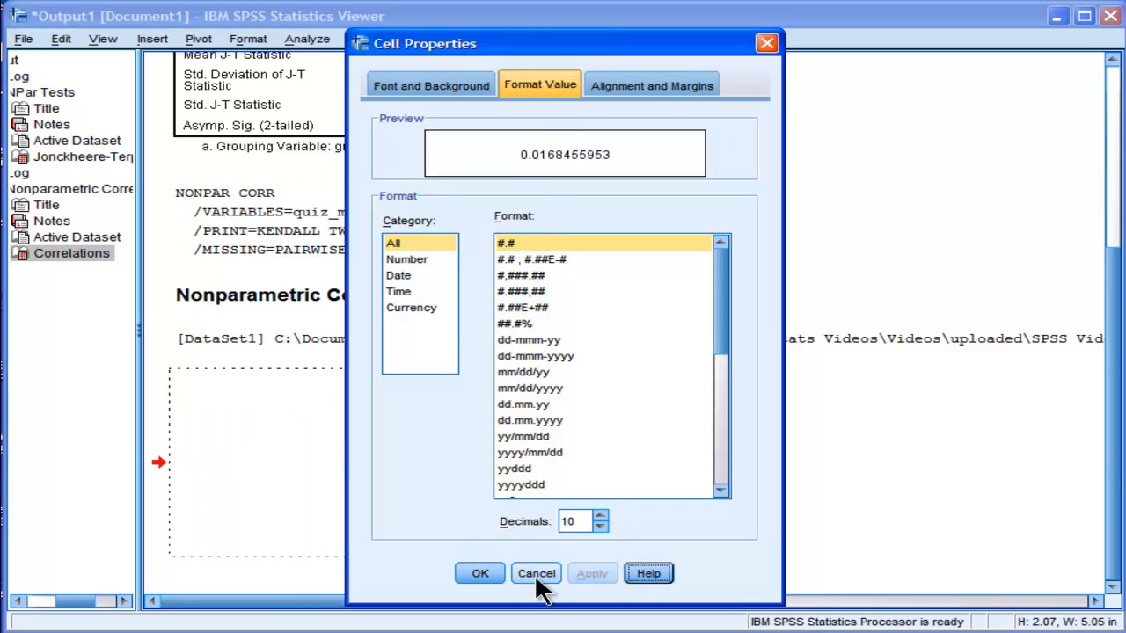
click(536, 573)
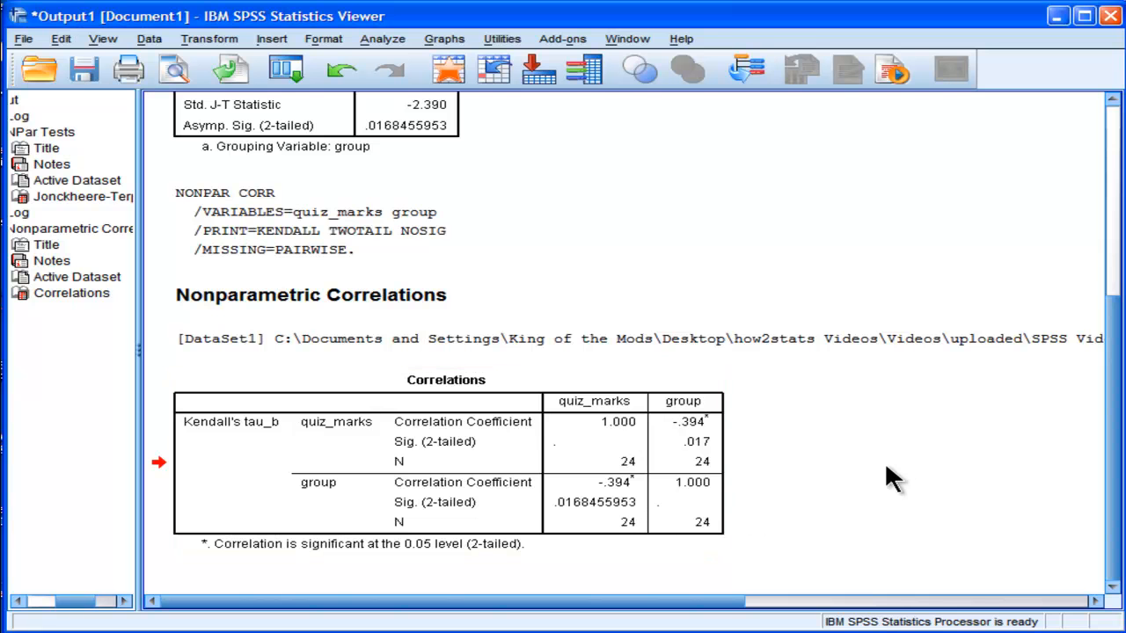
mouse_move(623, 505)
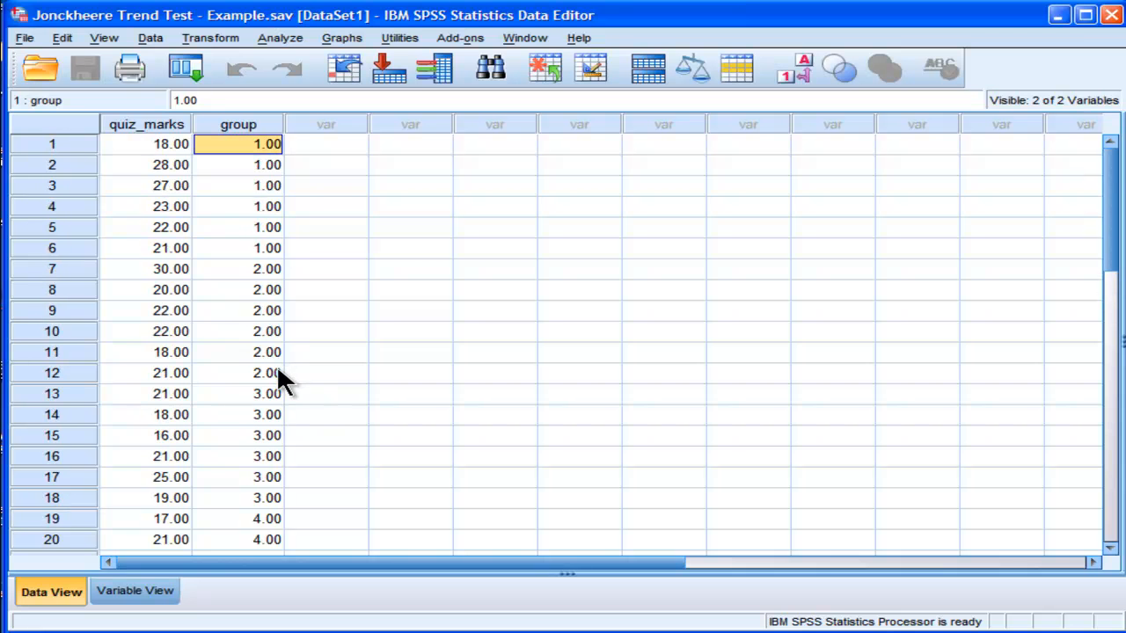
Select the first quiz_marks cell, then return to the Correlations output.
click(146, 143)
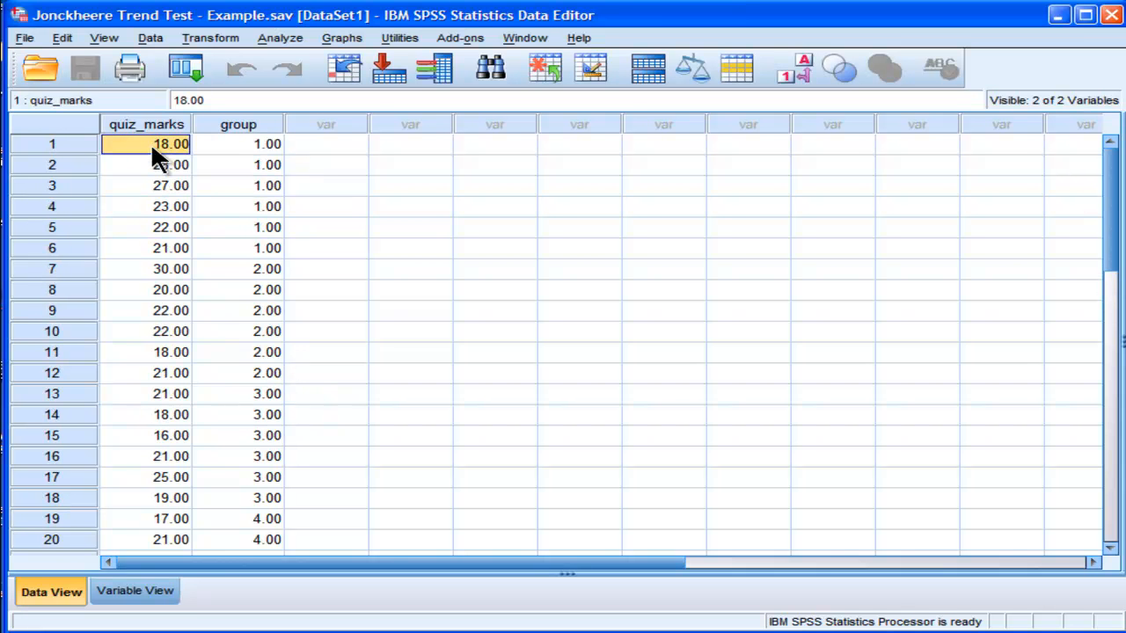
scroll(down, 3)
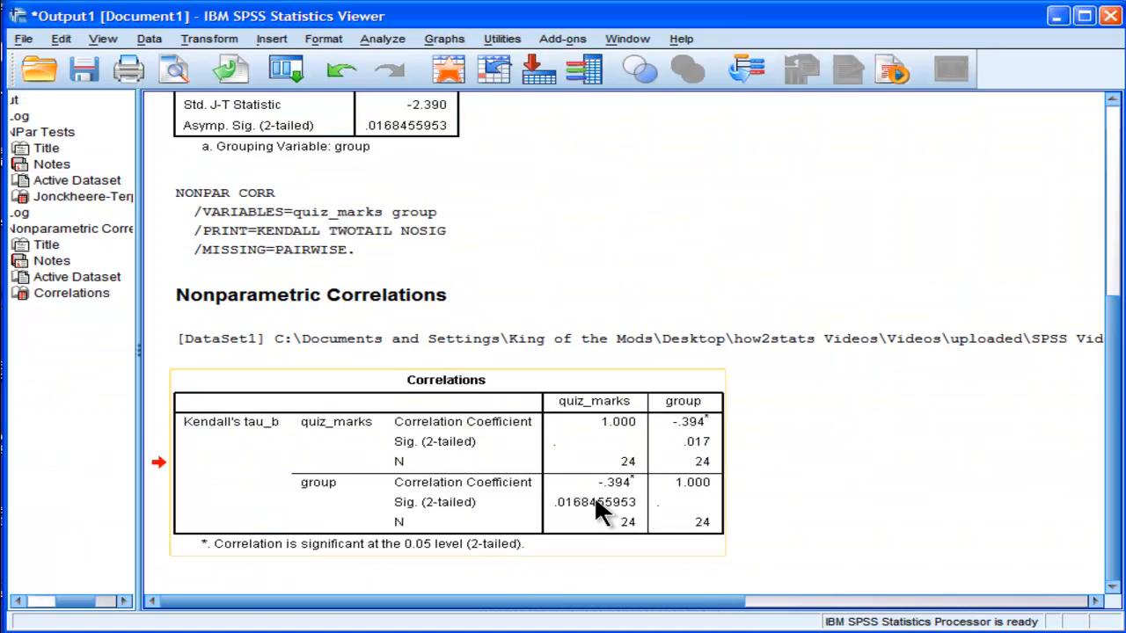
mouse_move(613, 497)
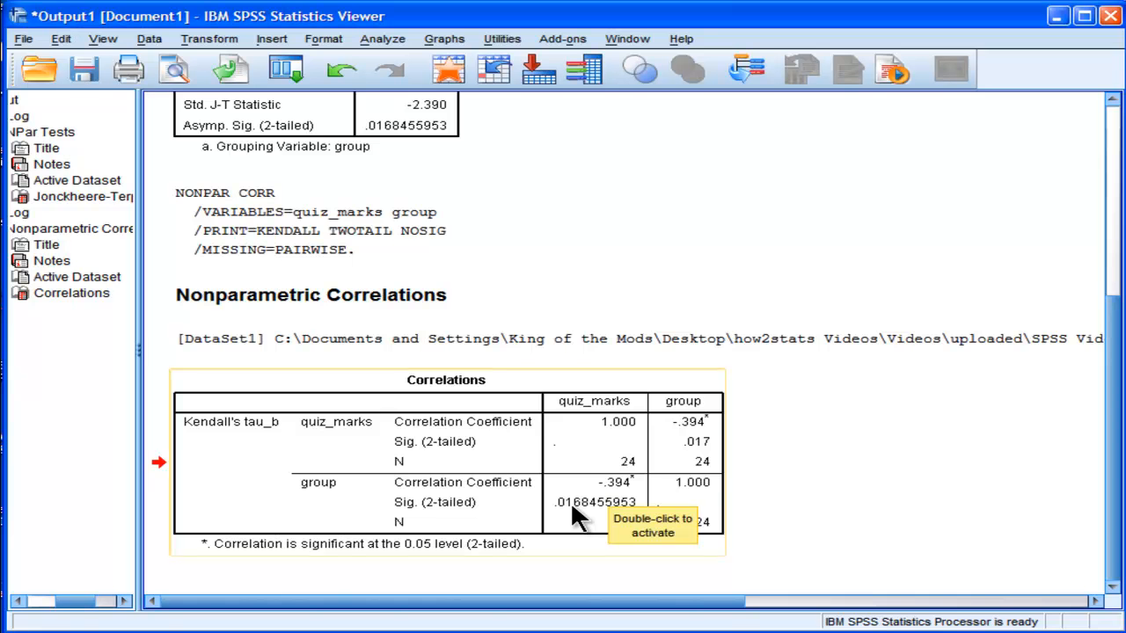
Scroll the output to compare both .0168455953 significance values.
scroll(up, 3)
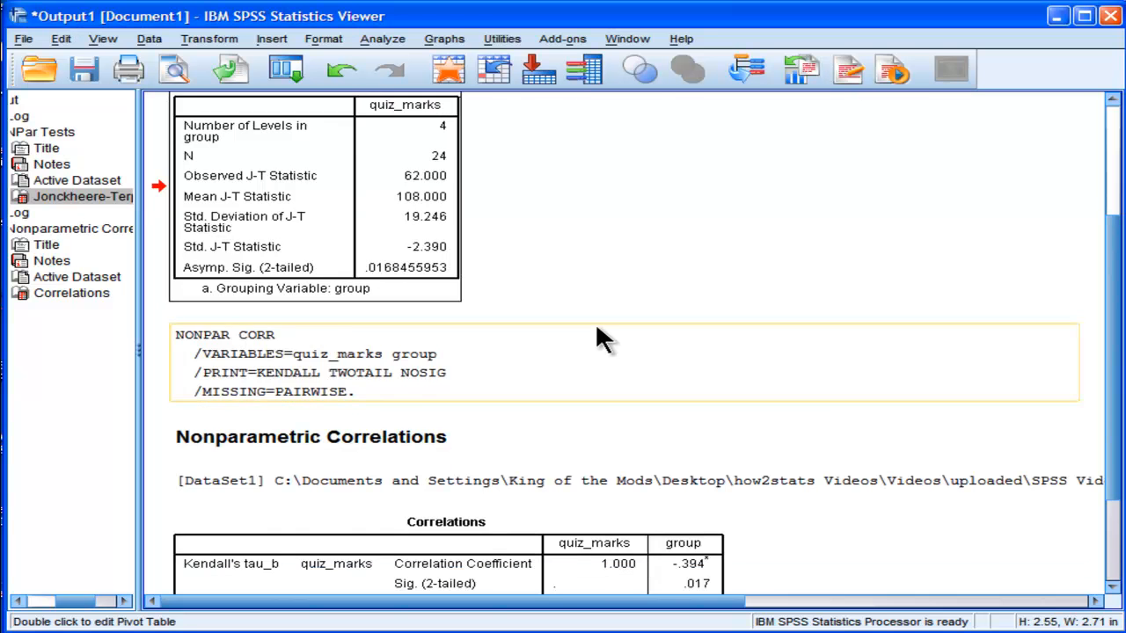
scroll(down, 3)
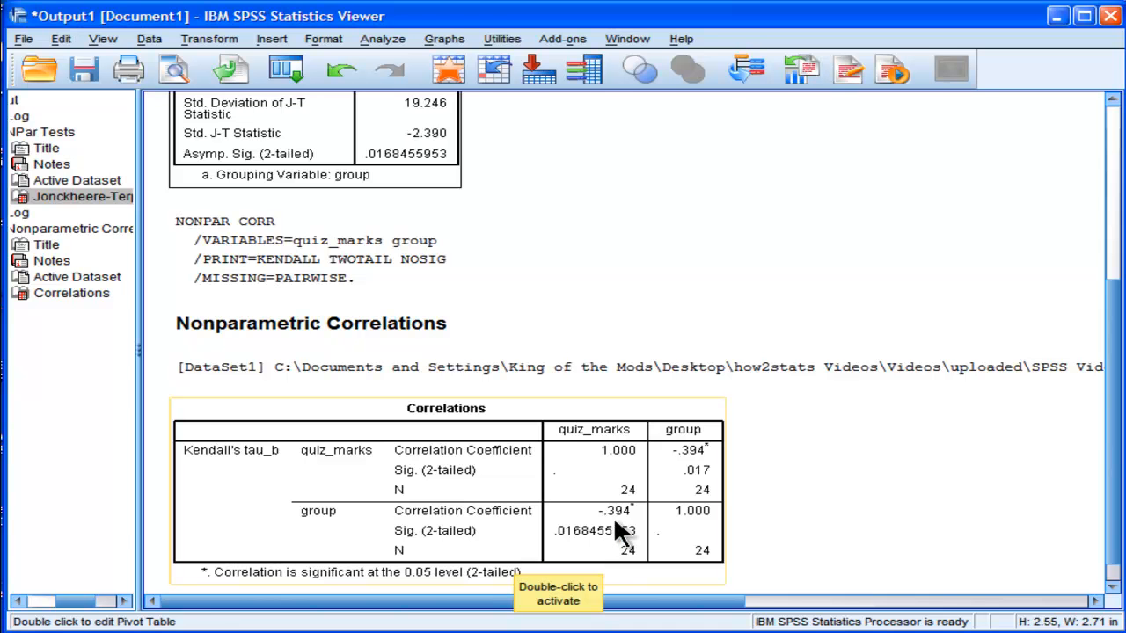
mouse_move(624, 532)
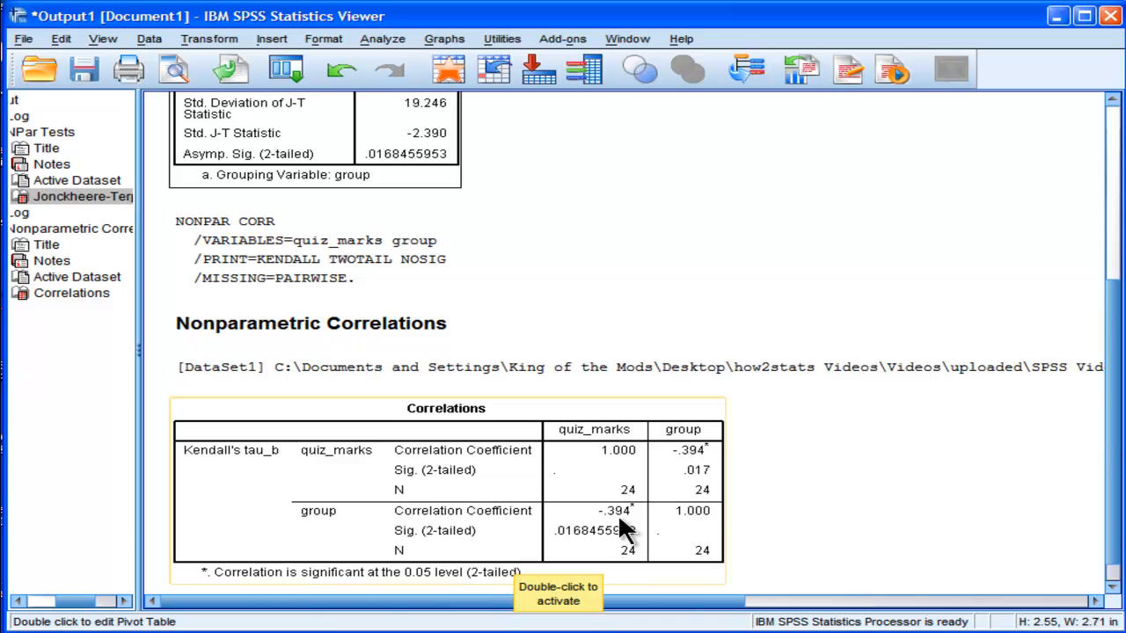
mouse_move(748, 508)
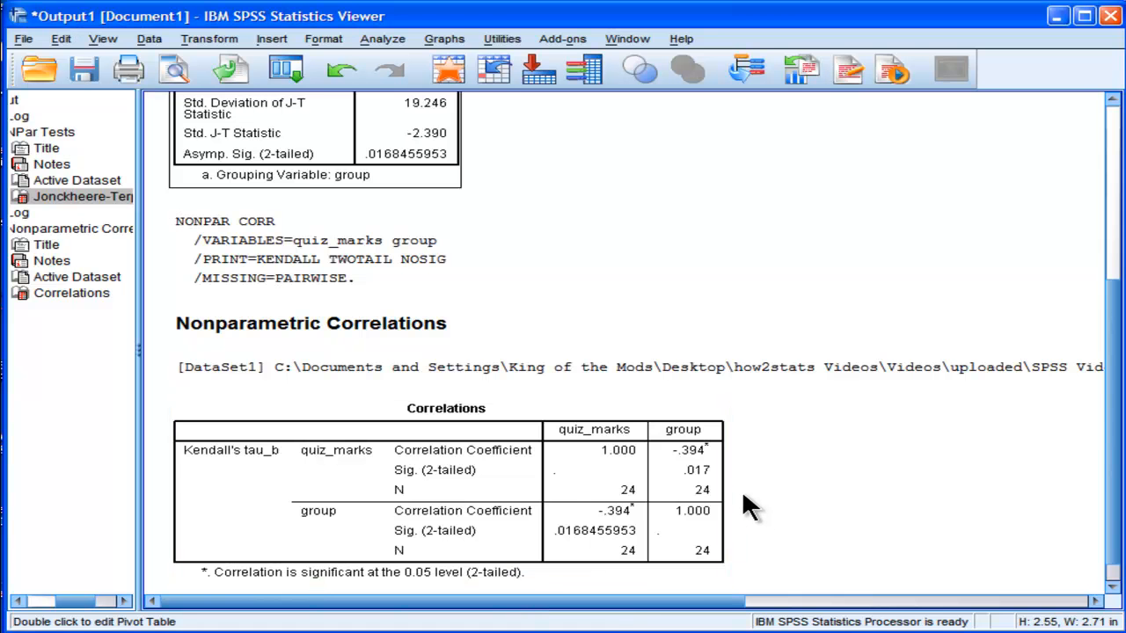
scroll(up, 3)
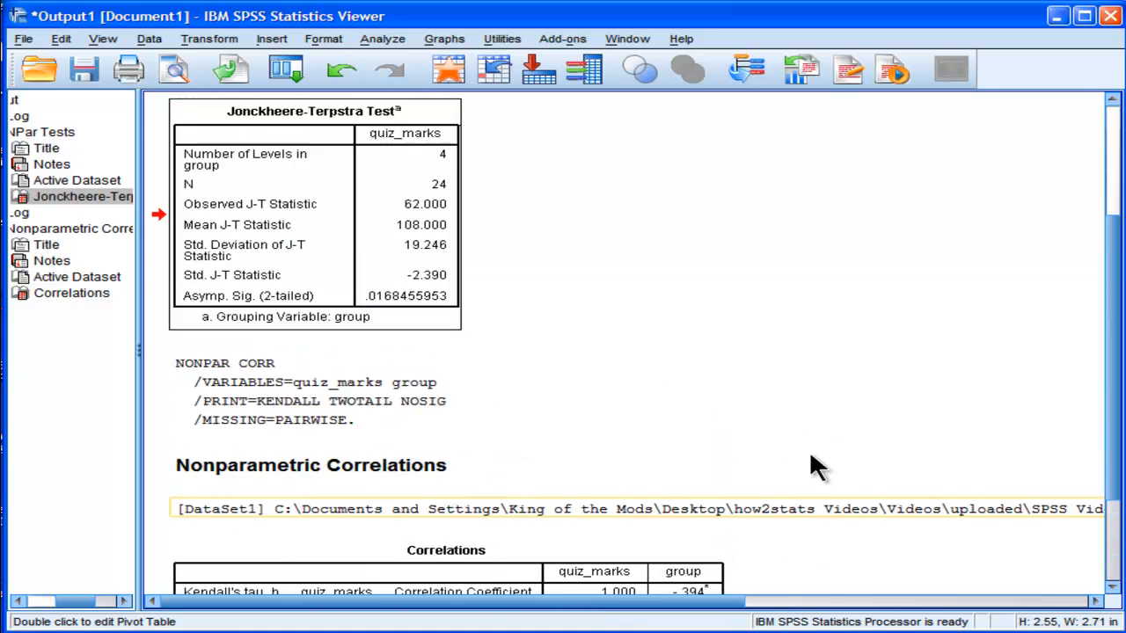
scroll(up, 3)
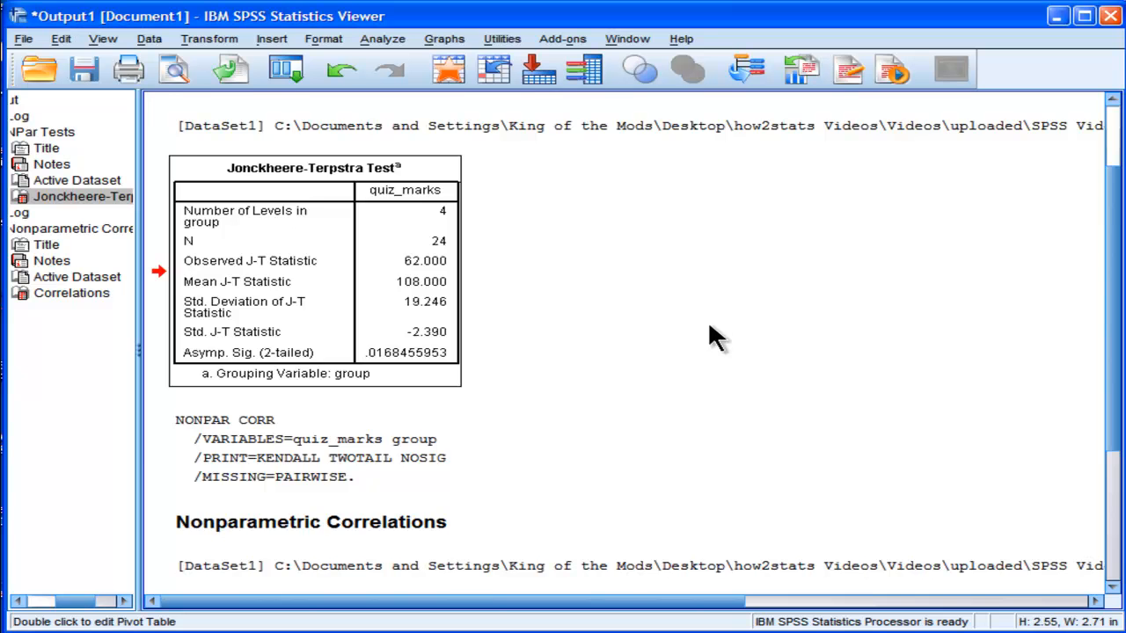
scroll(down, 3)
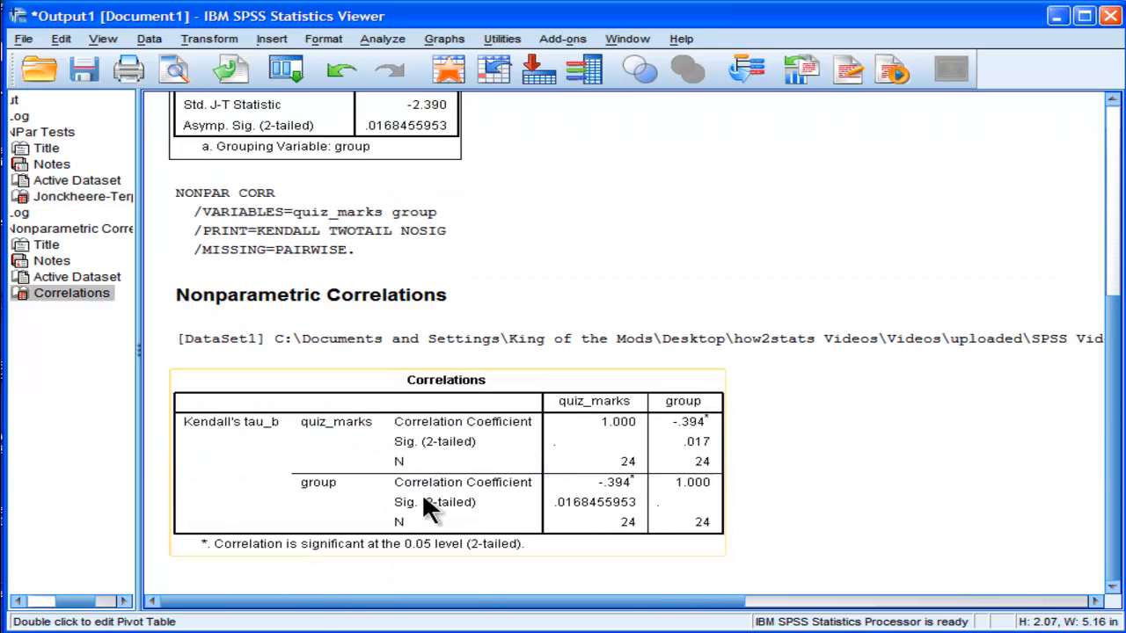
scroll(up, 3)
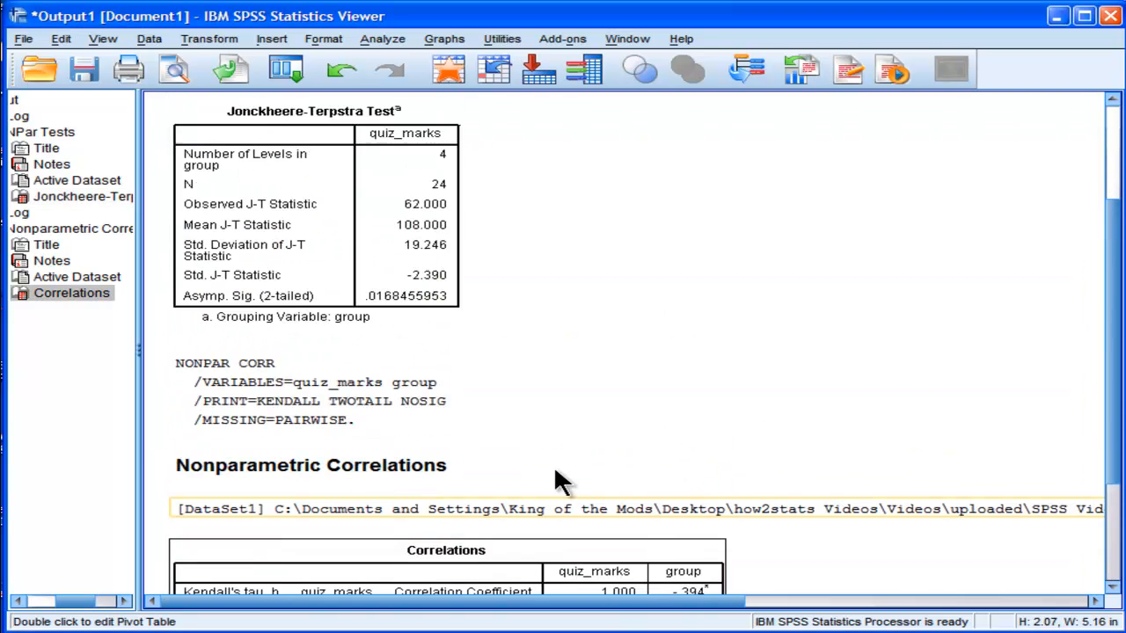
scroll(up, 3)
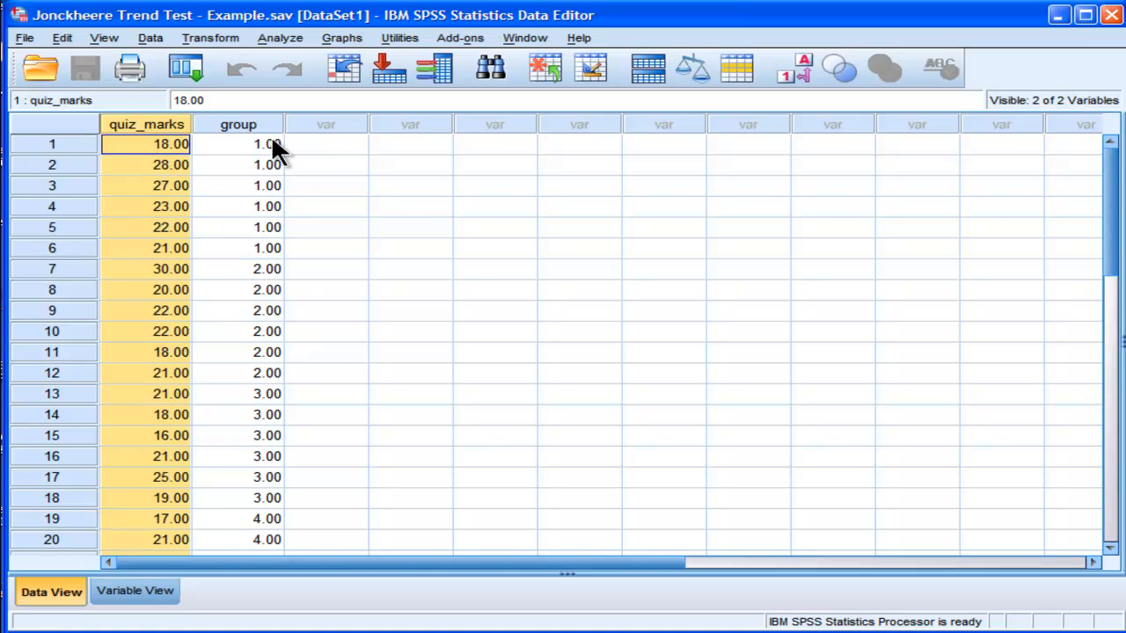
Open K Independent Samples for quiz_marks by group and select Kruskal-Wallis H.
click(237, 143)
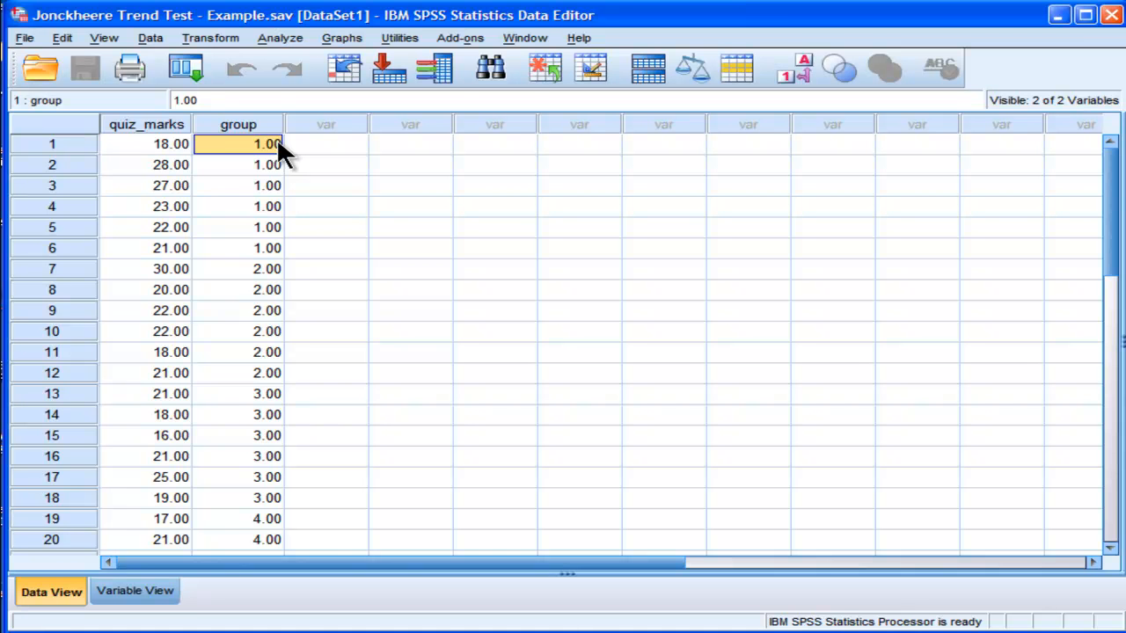
click(280, 37)
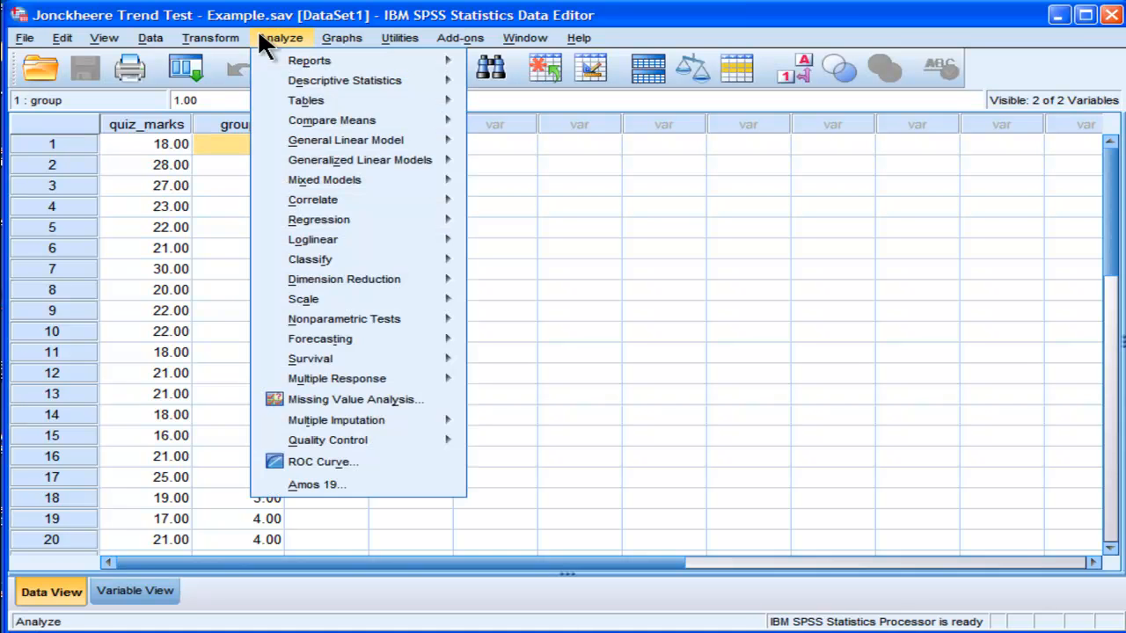
mouse_move(344, 319)
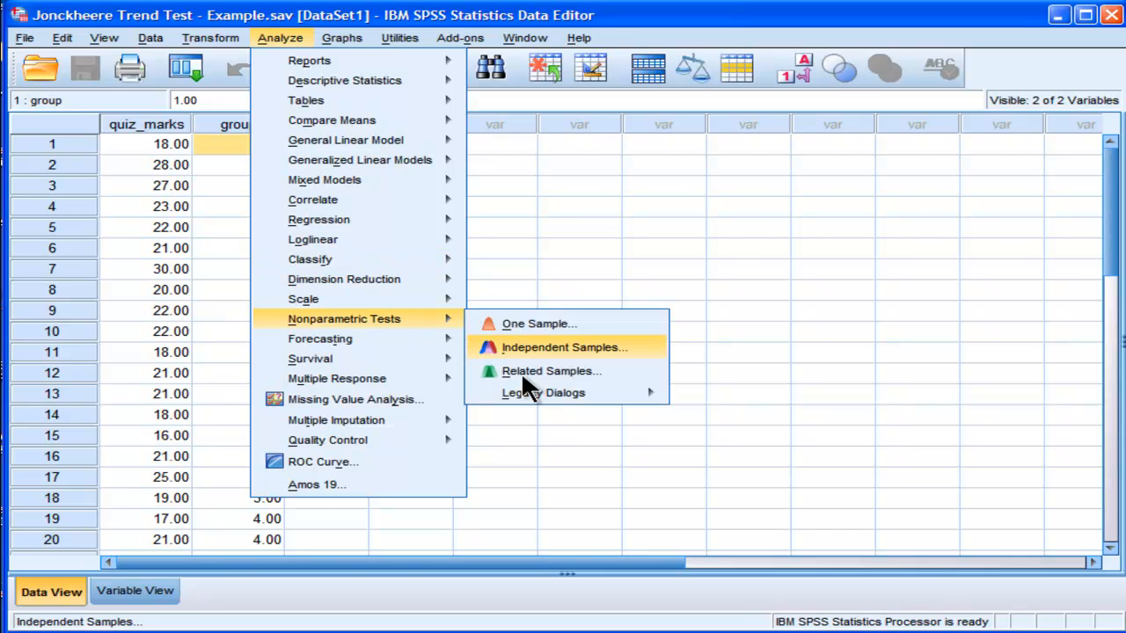
click(564, 346)
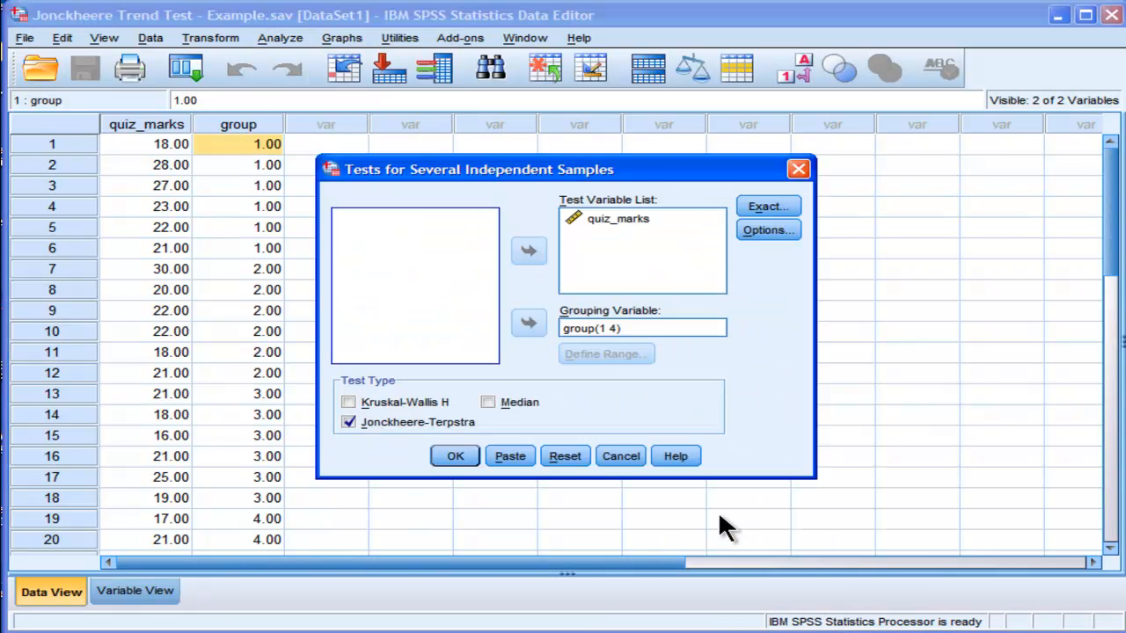
mouse_move(378, 410)
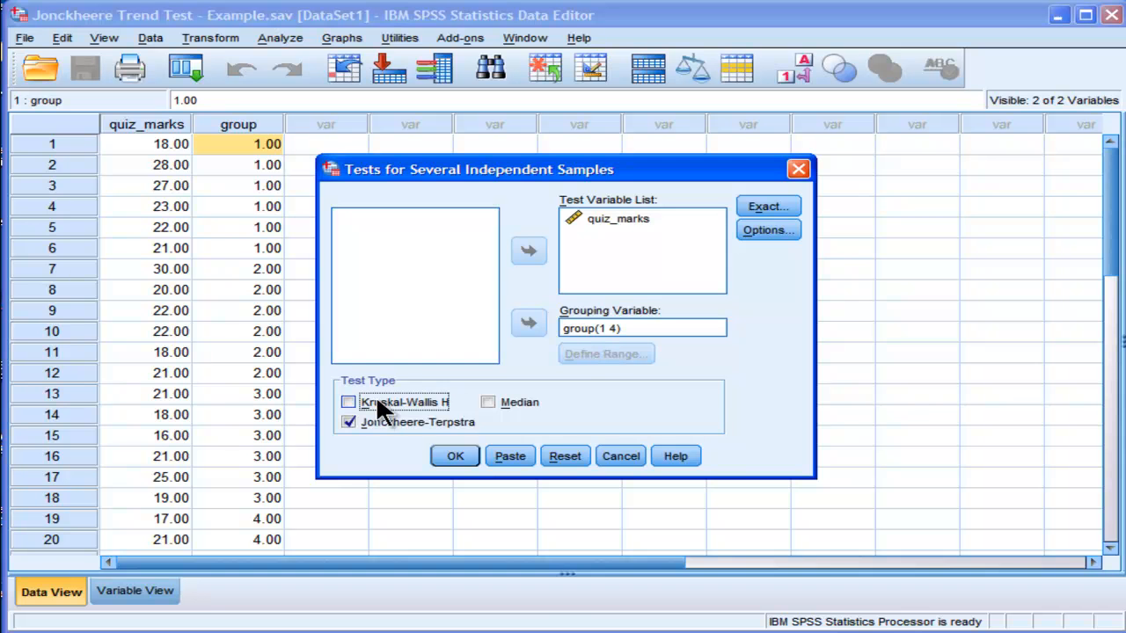
click(348, 402)
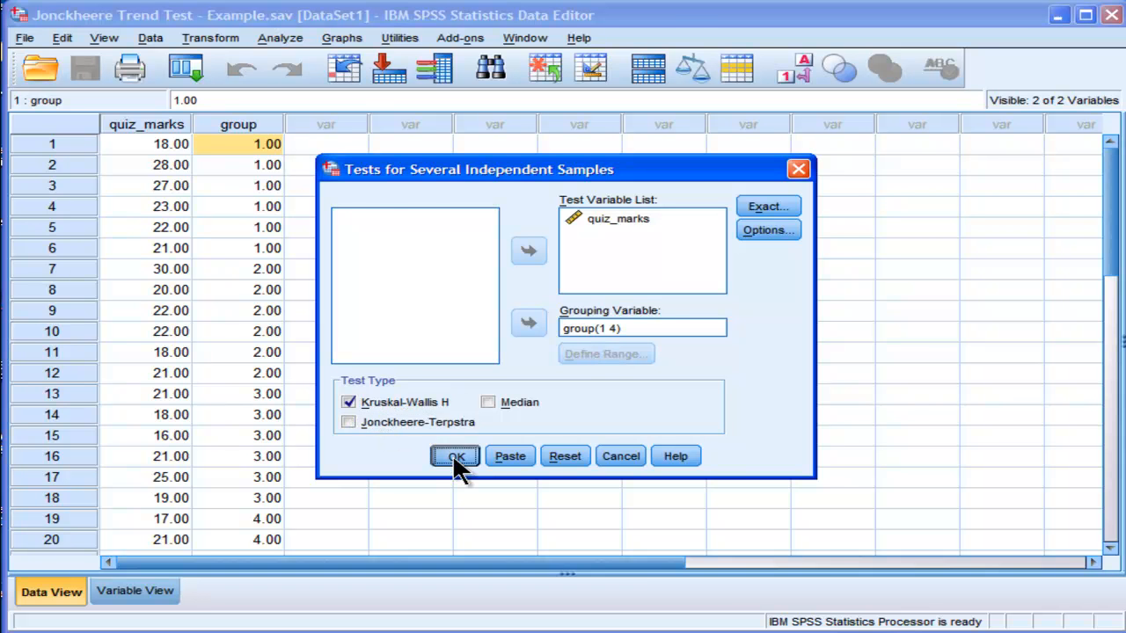